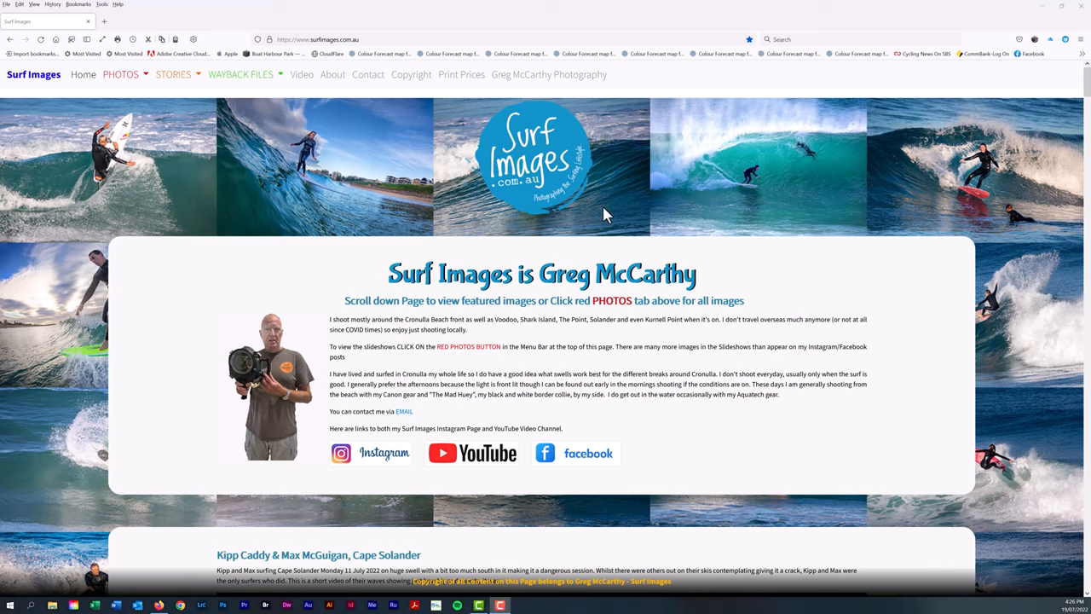
mouse_move(484, 198)
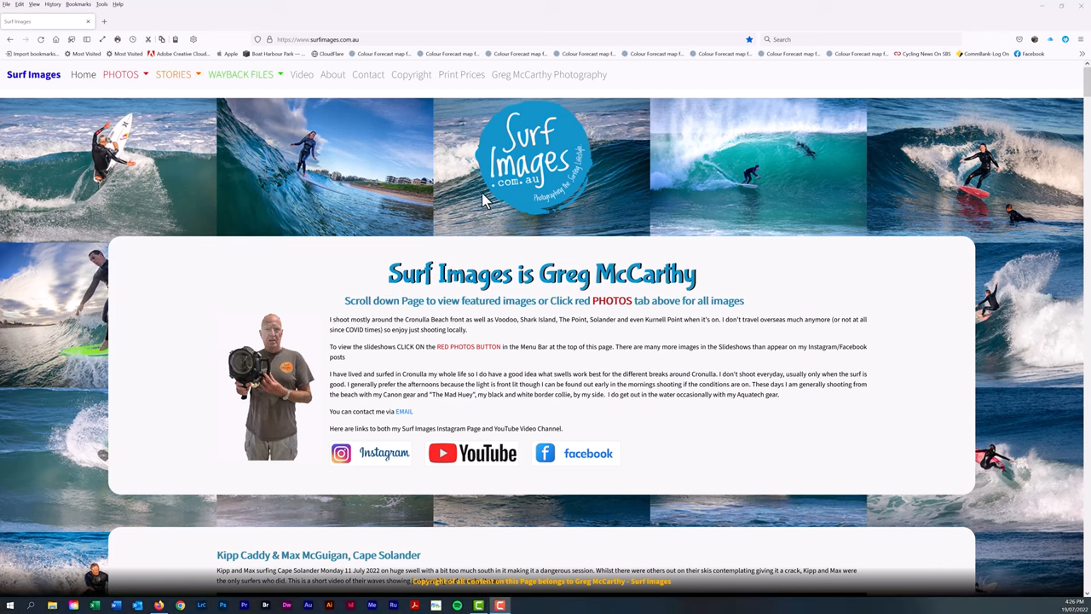
mouse_move(469, 208)
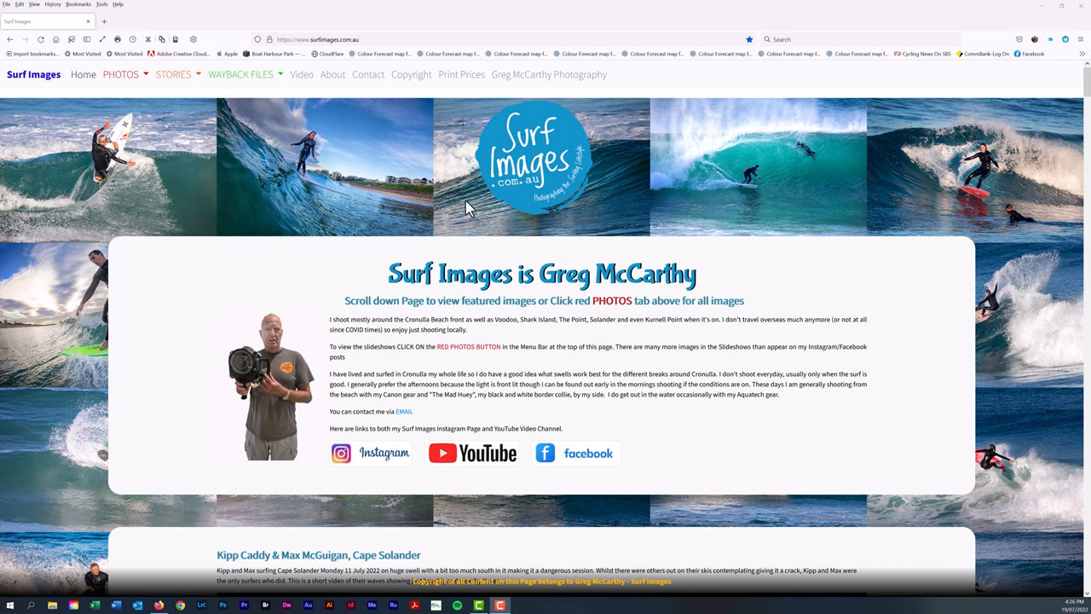
mouse_move(424, 203)
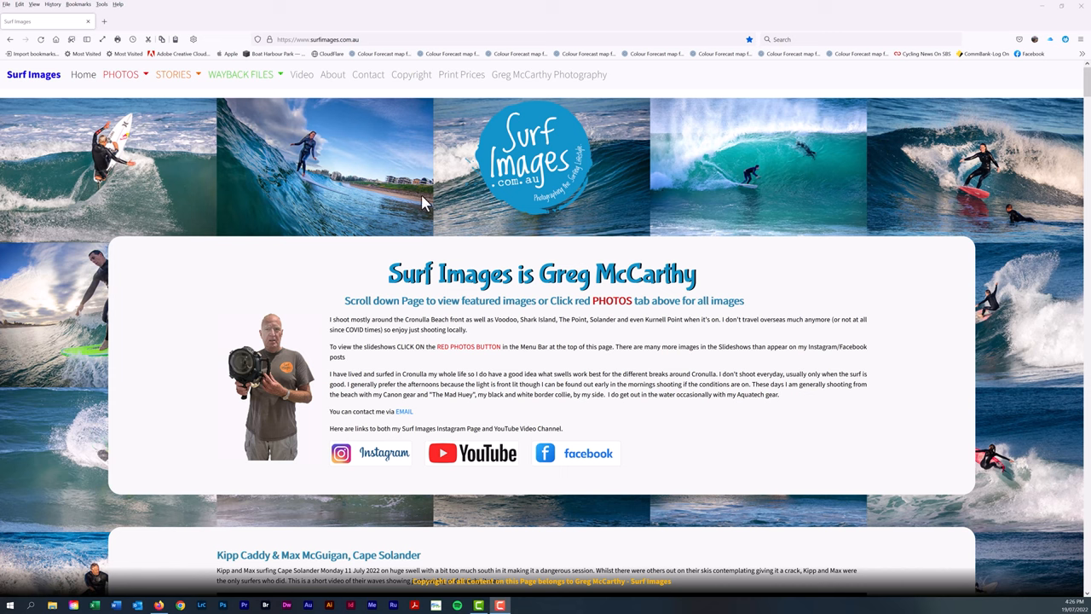
mouse_move(286, 164)
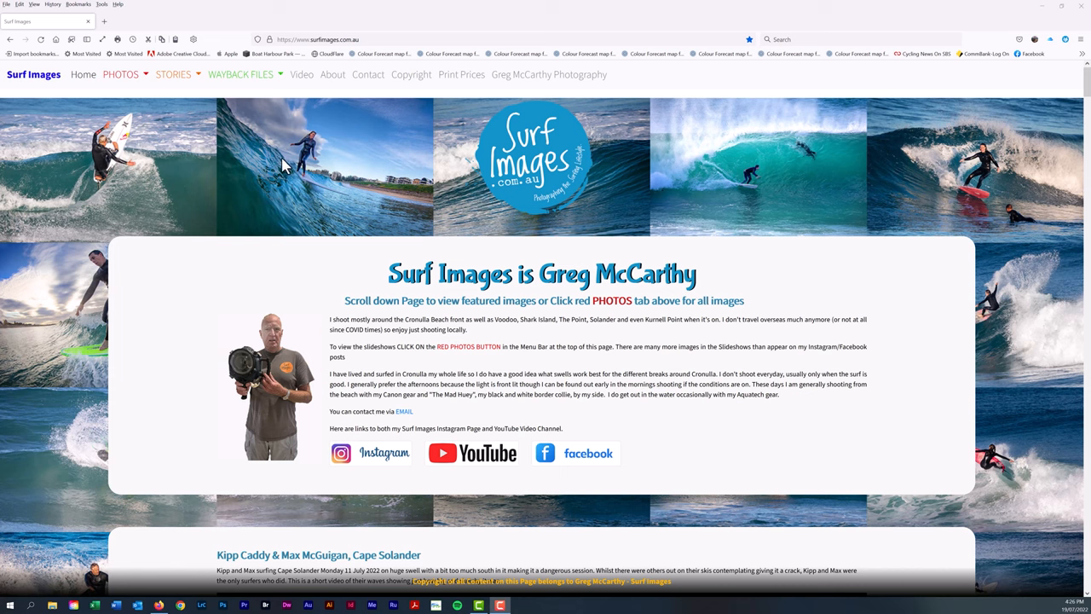
mouse_move(119, 76)
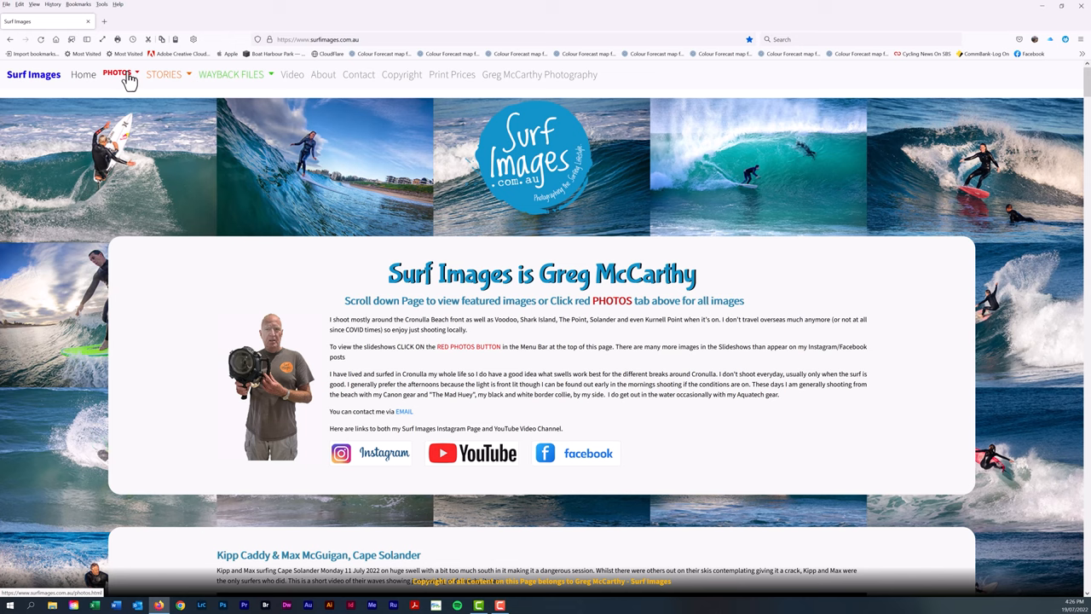
- From the PHOTOS menu, go to the Featured Cronulla Surfers by Name gallery
click(120, 75)
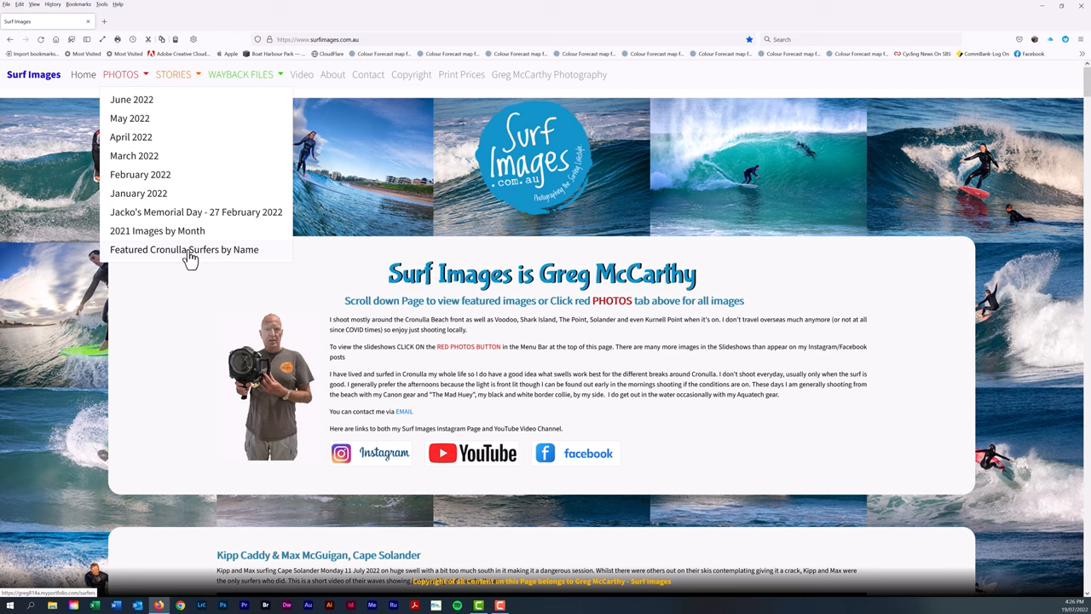
click(184, 249)
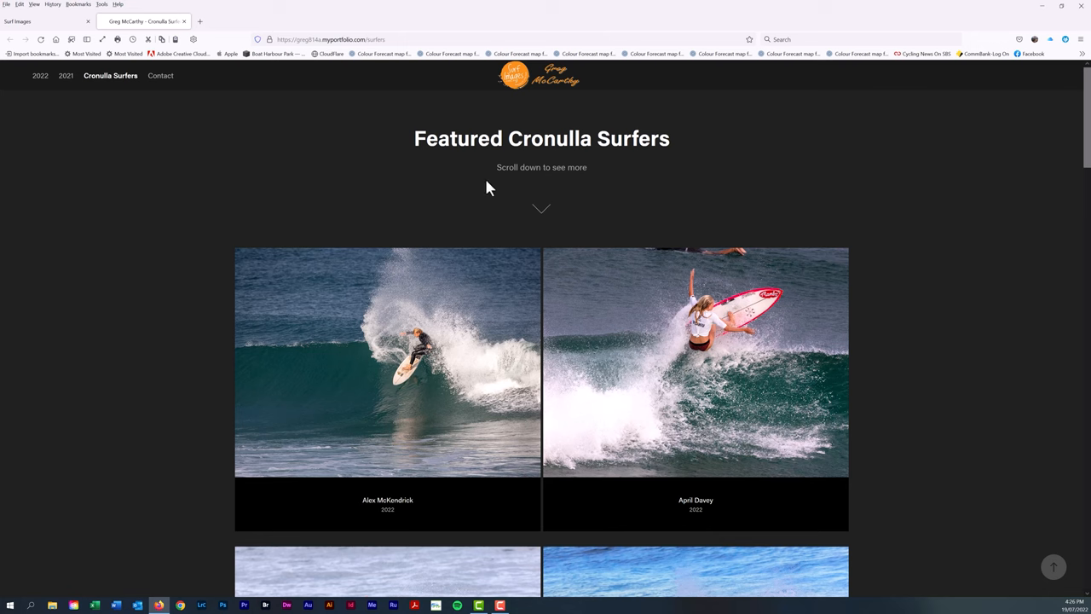
mouse_move(678, 208)
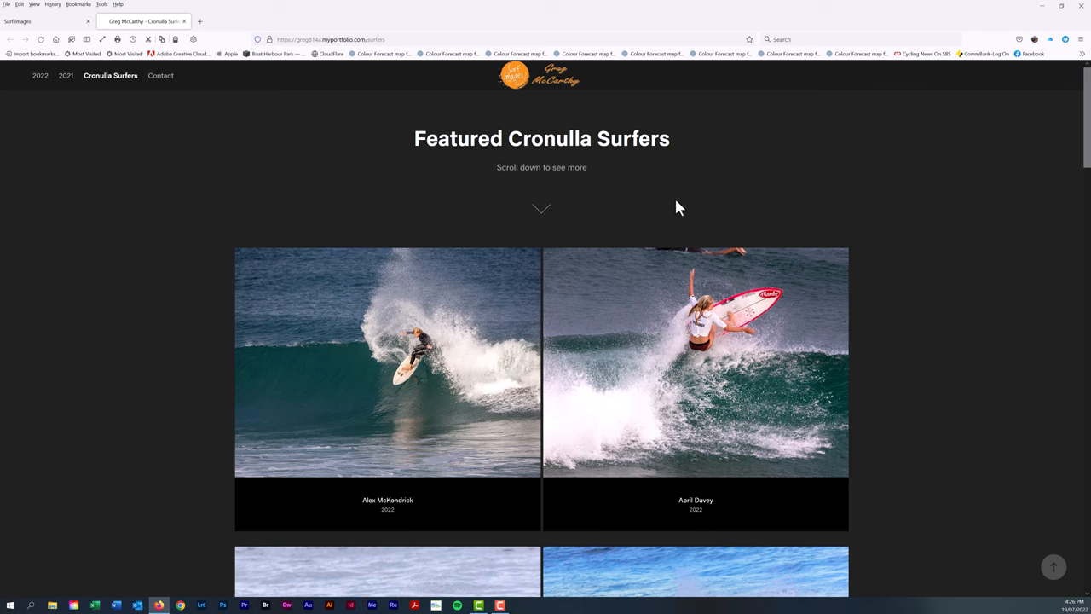
- Browse down the surfer thumbnails past Harrison Martin and Jarvis Earle, then go to Grace Gosby's page
scroll(down, 3)
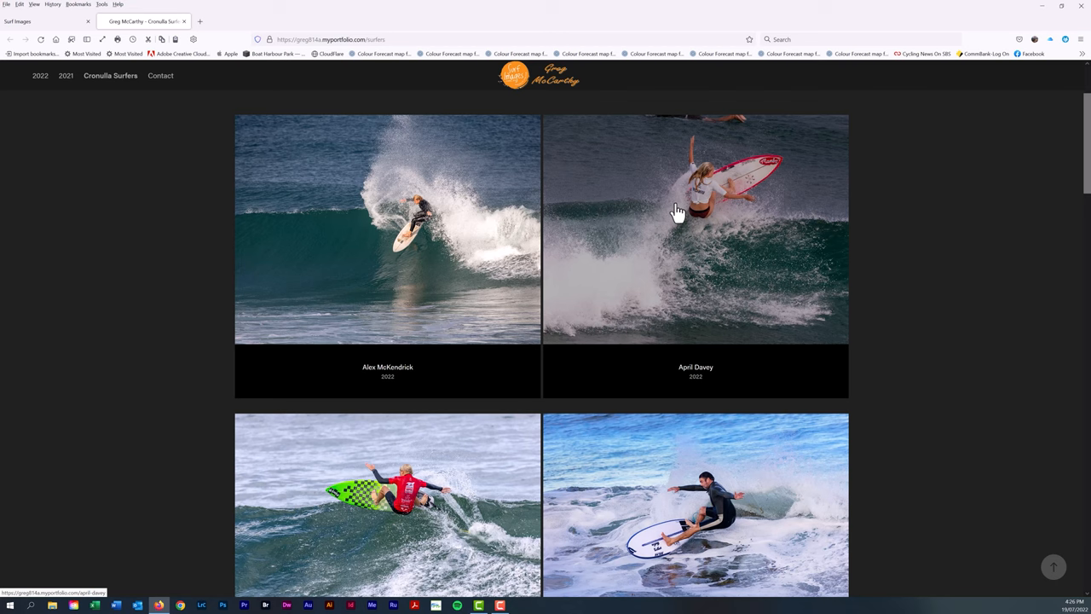
scroll(down, 3)
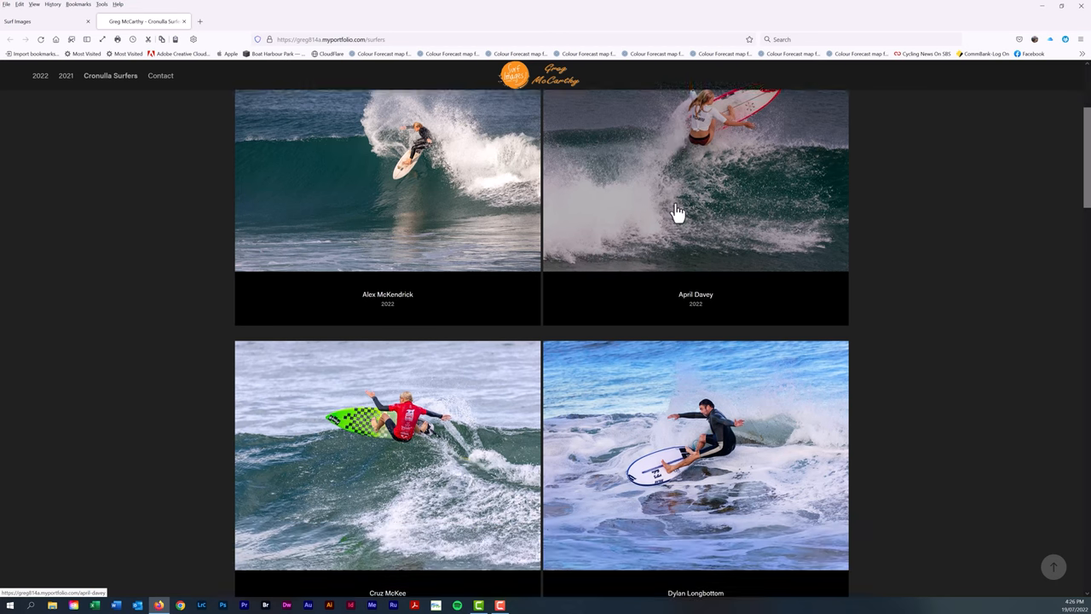
scroll(down, 3)
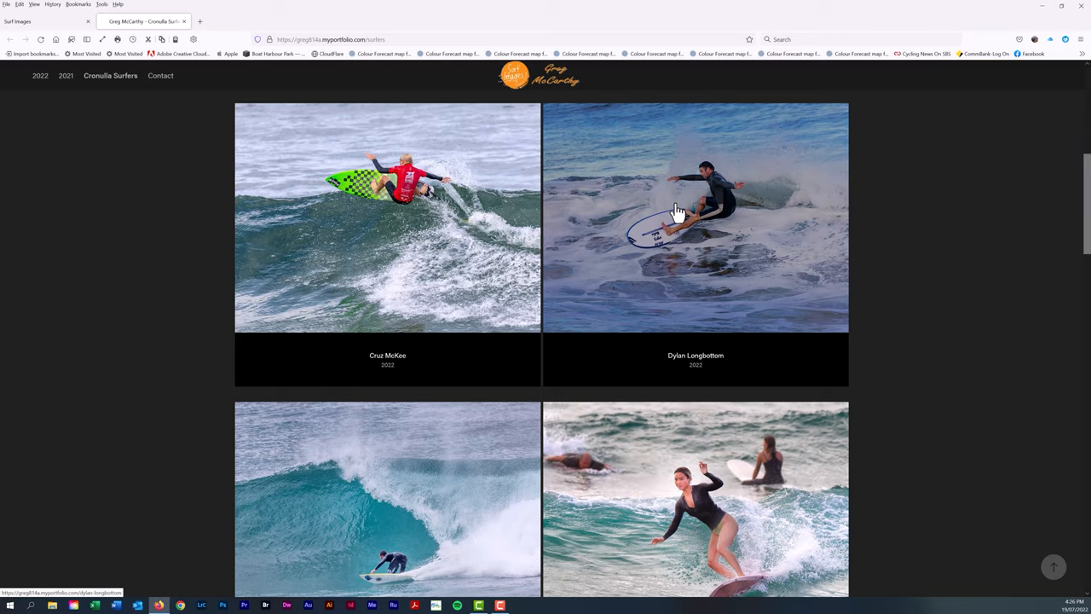
scroll(down, 3)
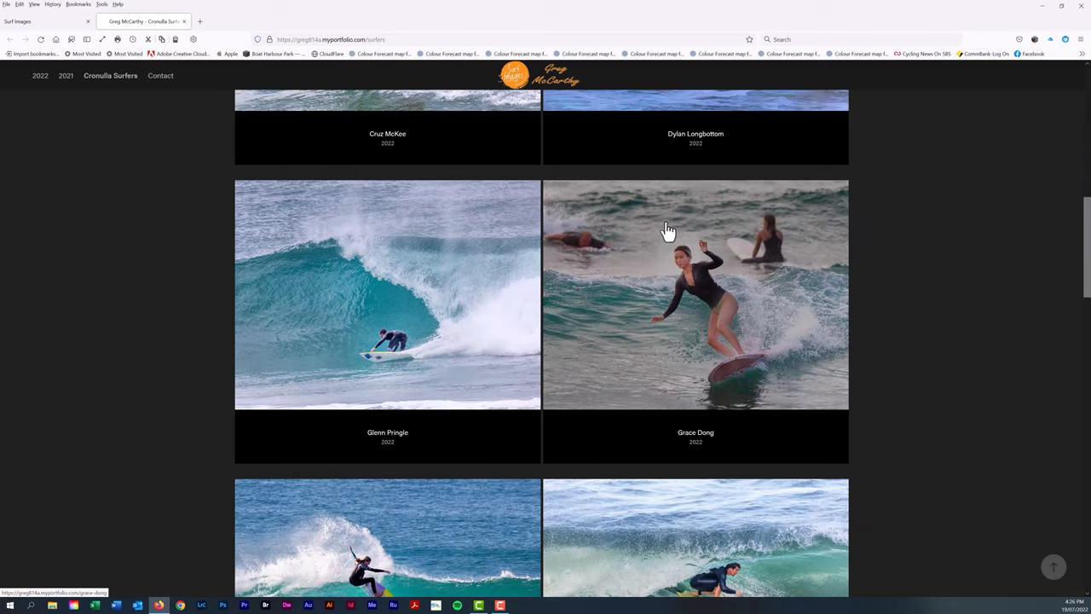
scroll(down, 3)
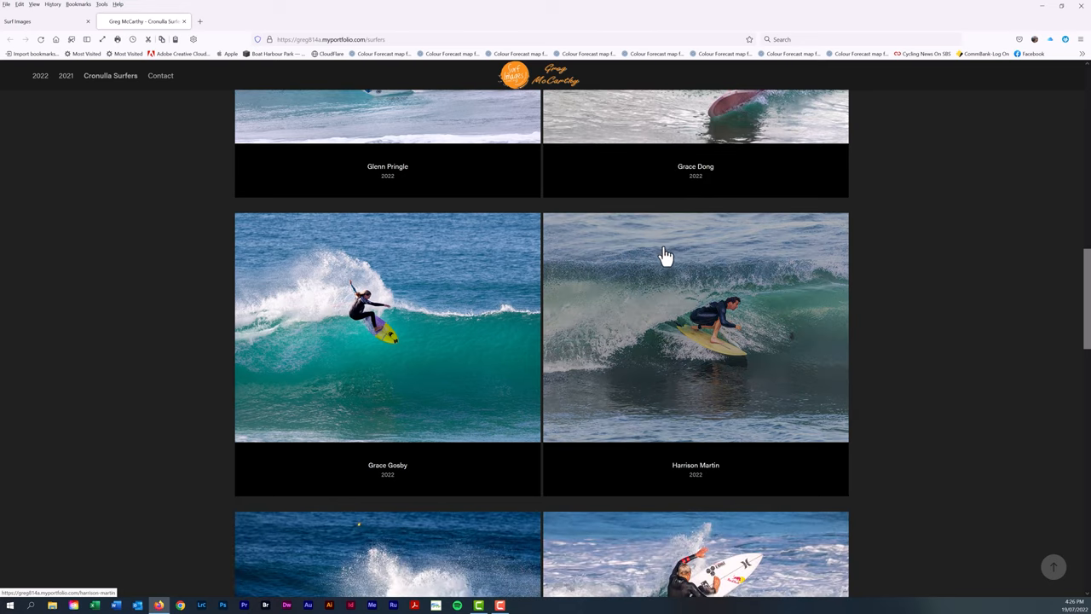
scroll(down, 3)
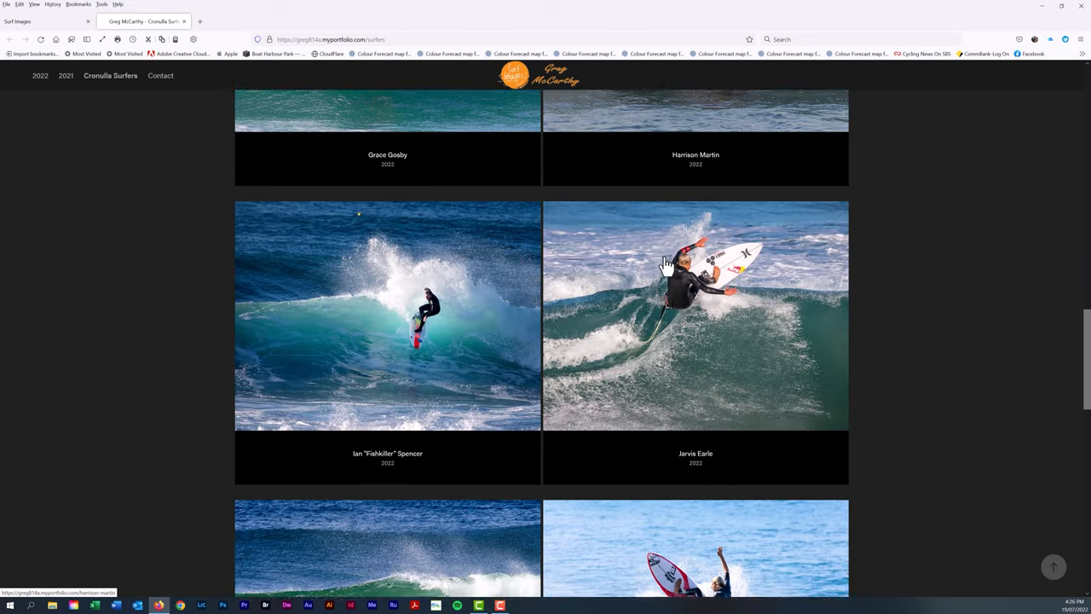
scroll(down, 3)
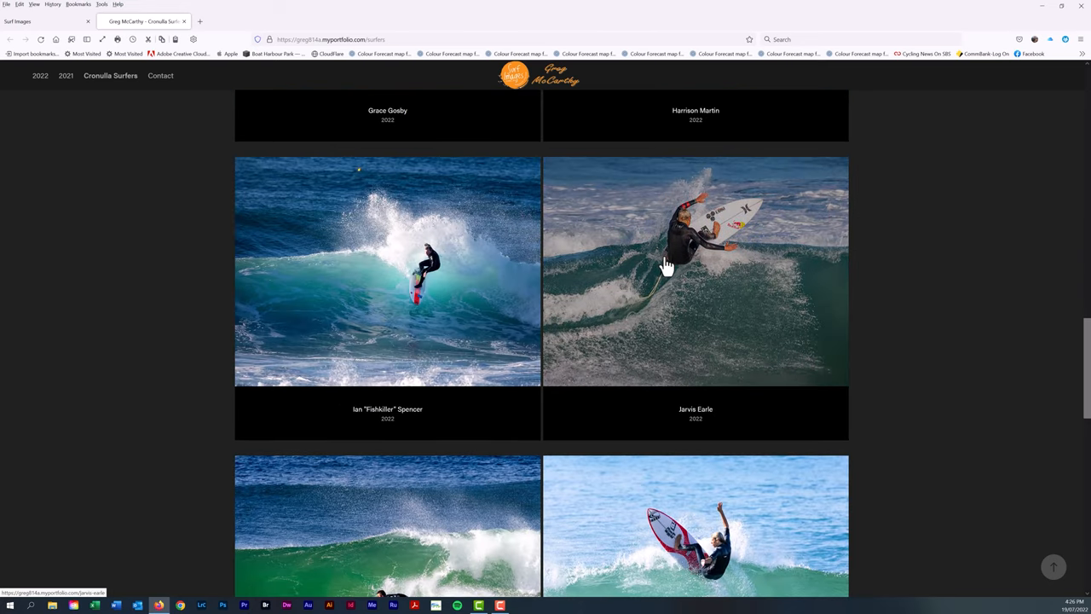
mouse_move(708, 266)
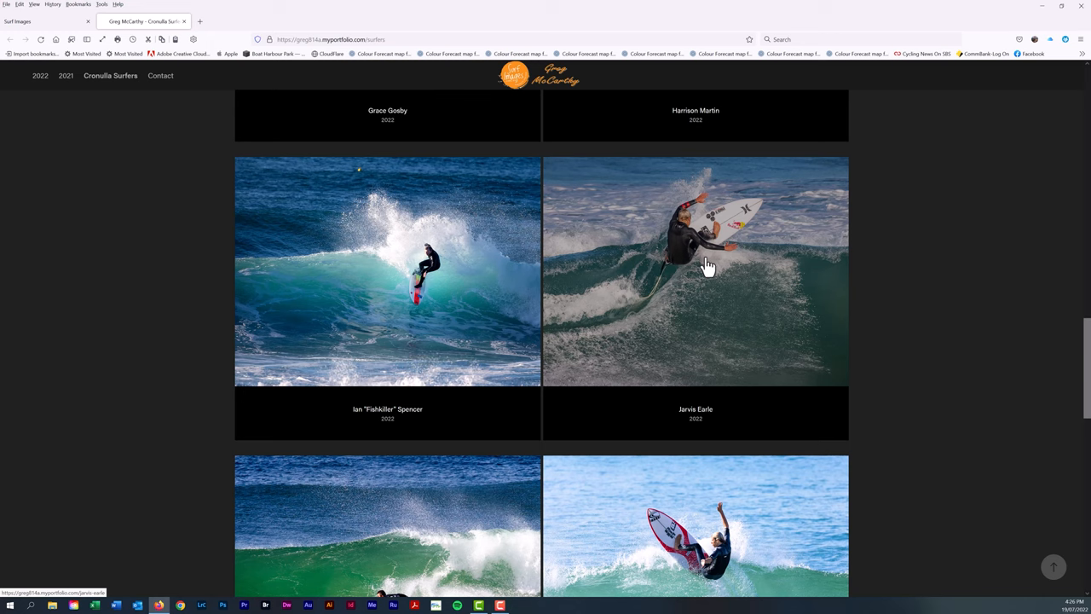
scroll(down, 3)
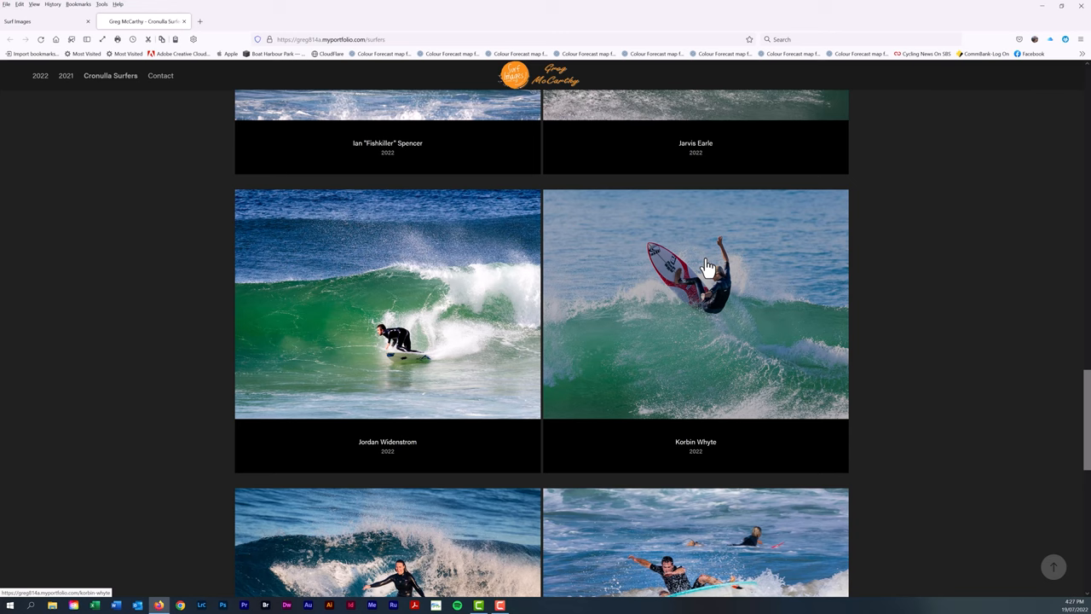
scroll(down, 3)
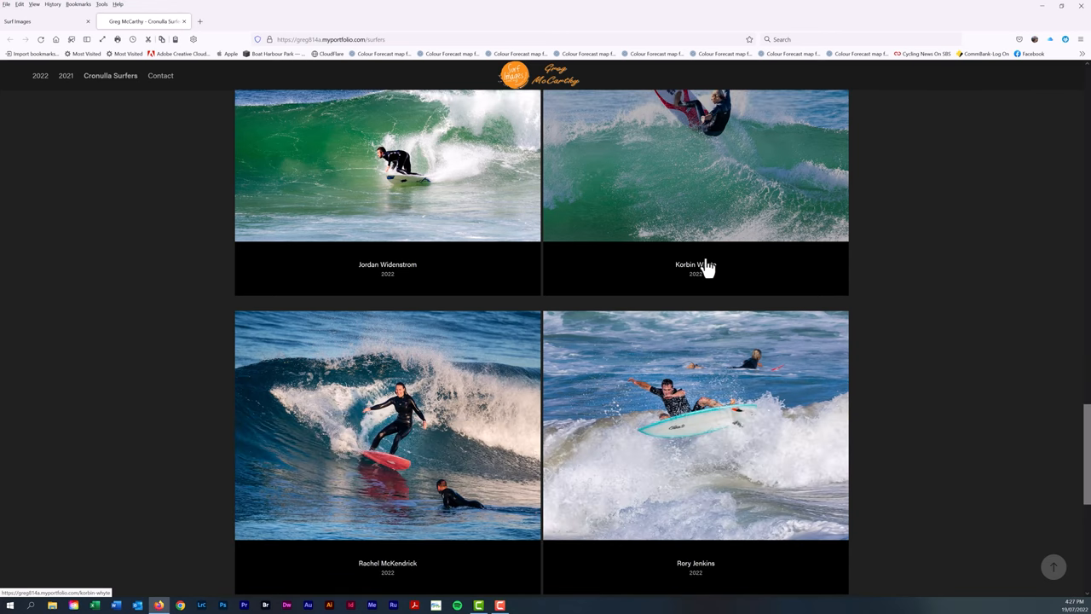
scroll(down, 3)
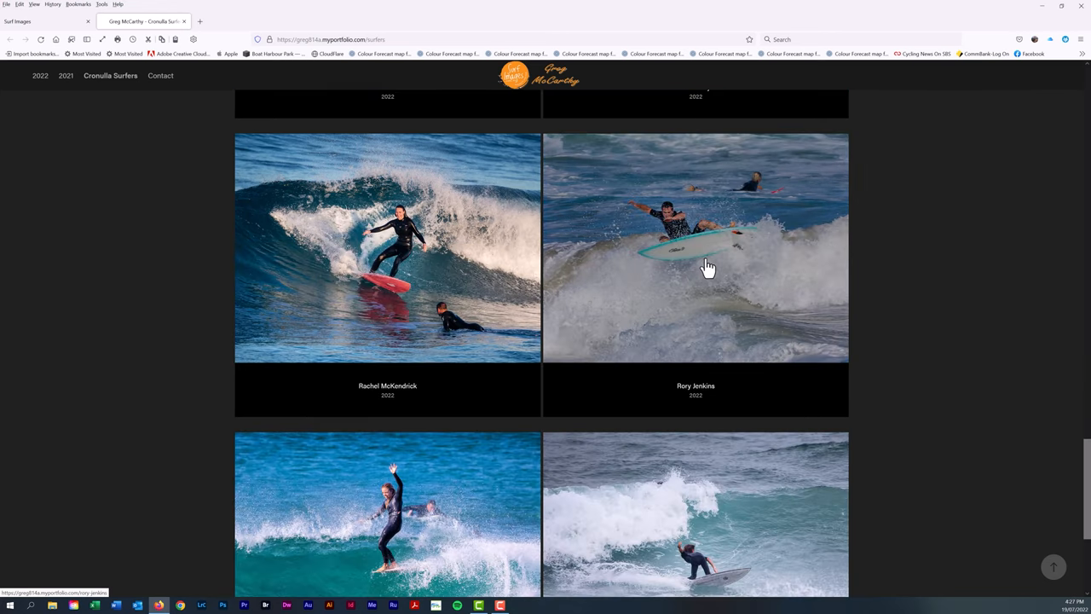
scroll(down, 3)
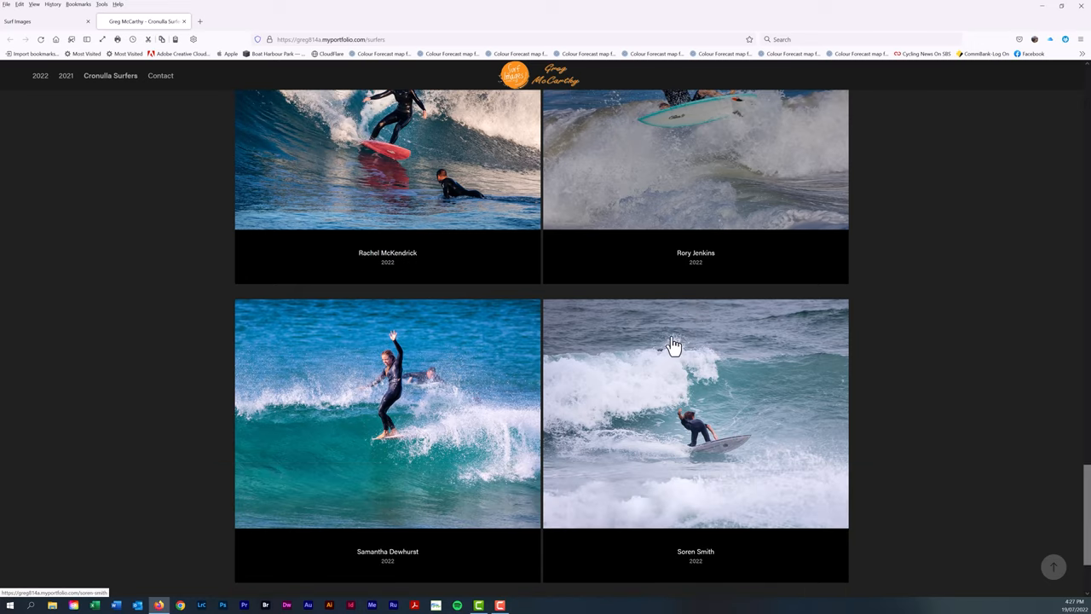
scroll(down, 3)
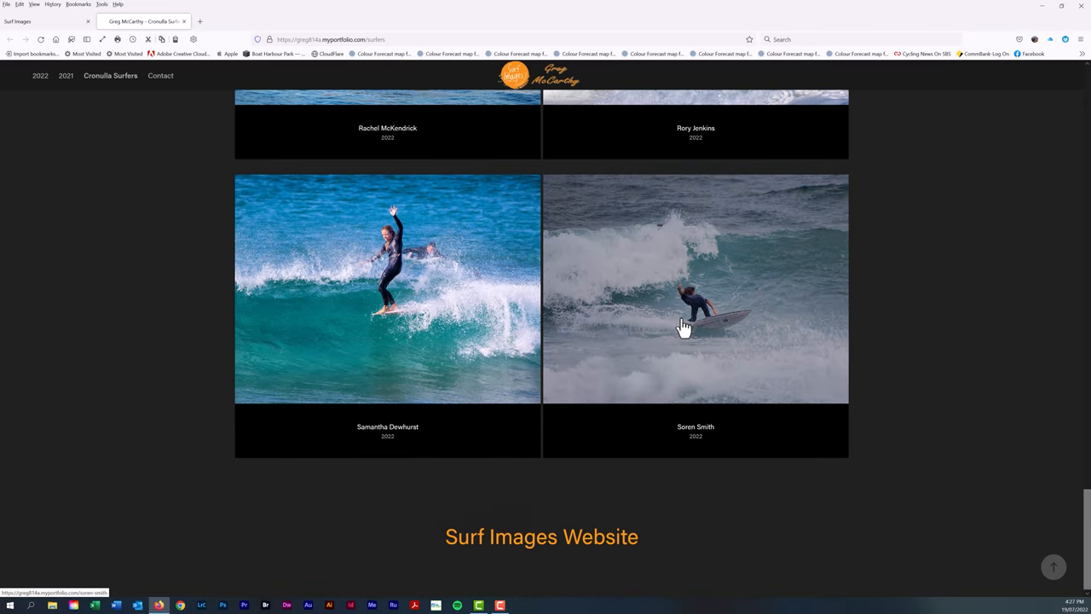
mouse_move(685, 318)
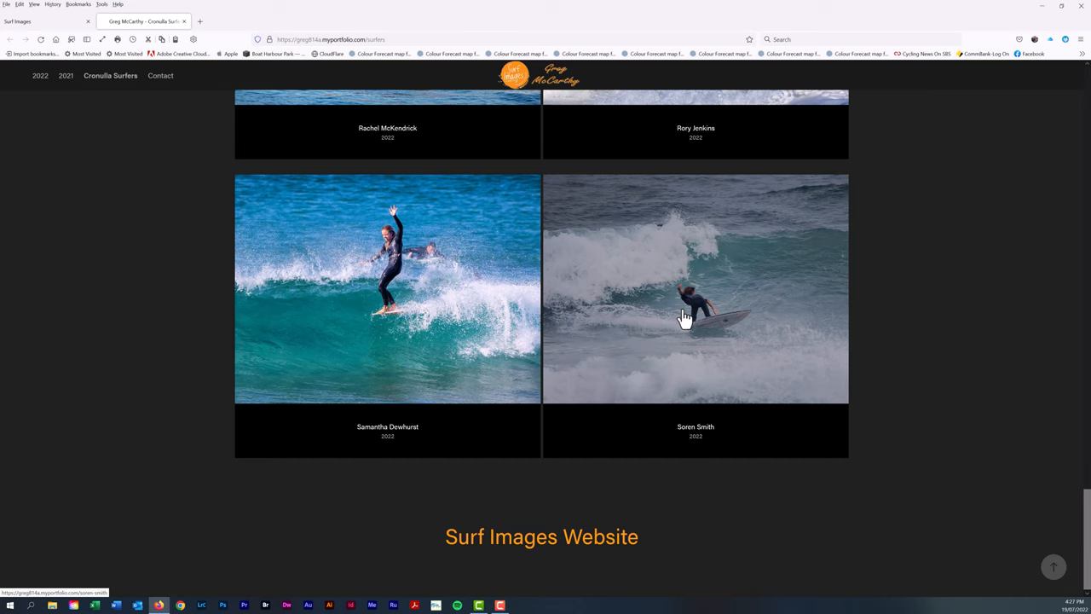
mouse_move(684, 319)
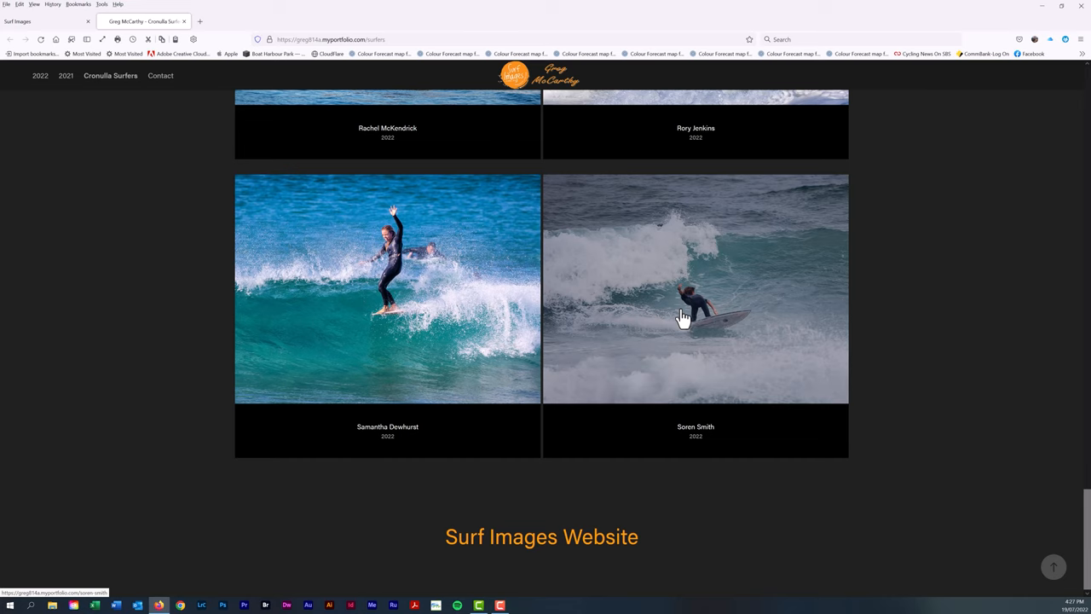
mouse_move(672, 314)
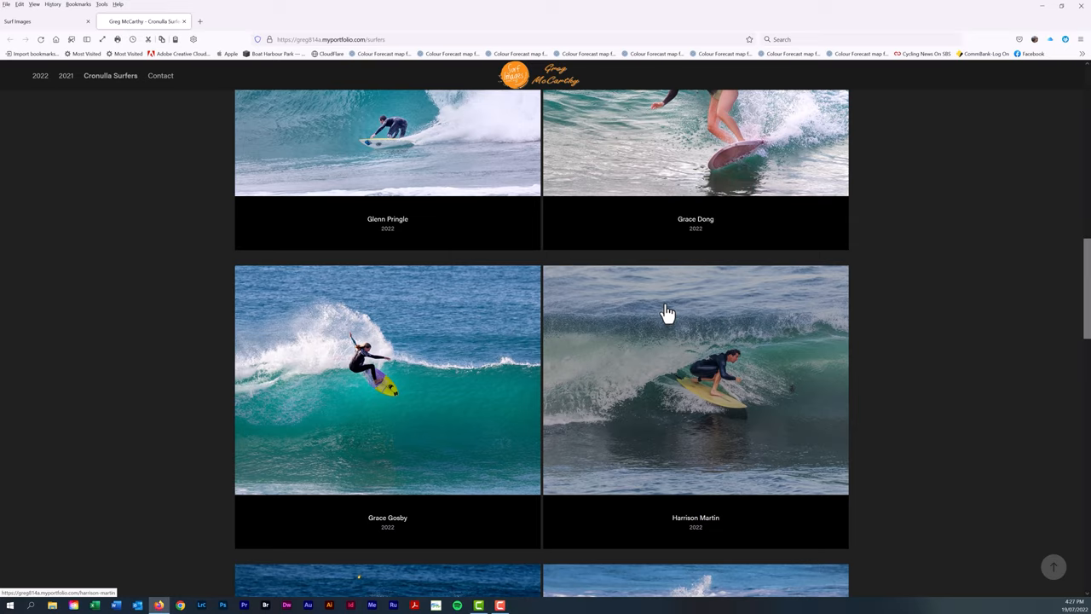
scroll(down, 3)
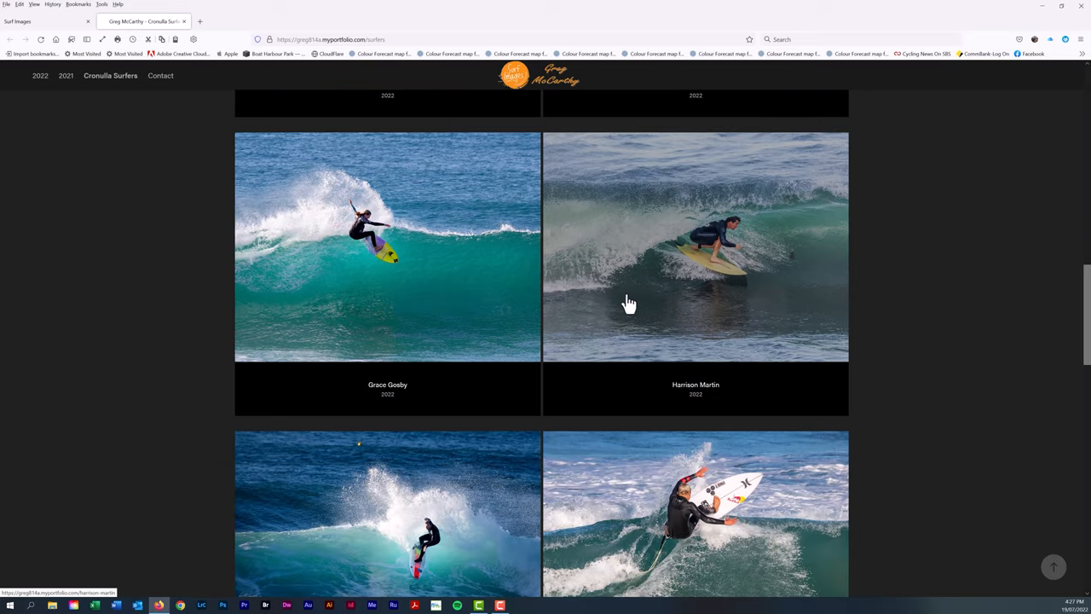
scroll(down, 3)
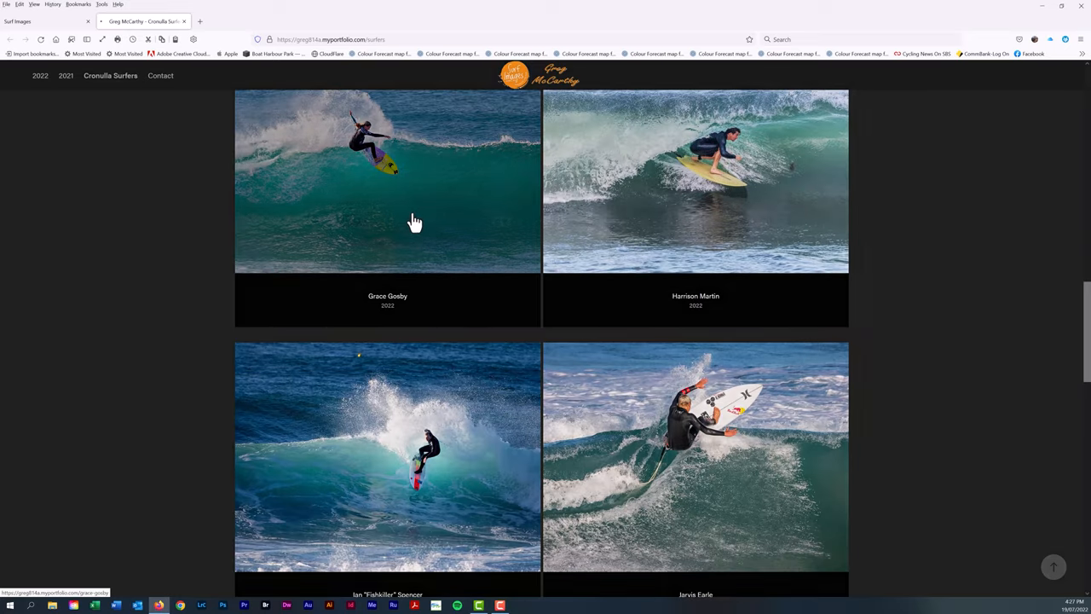
click(387, 180)
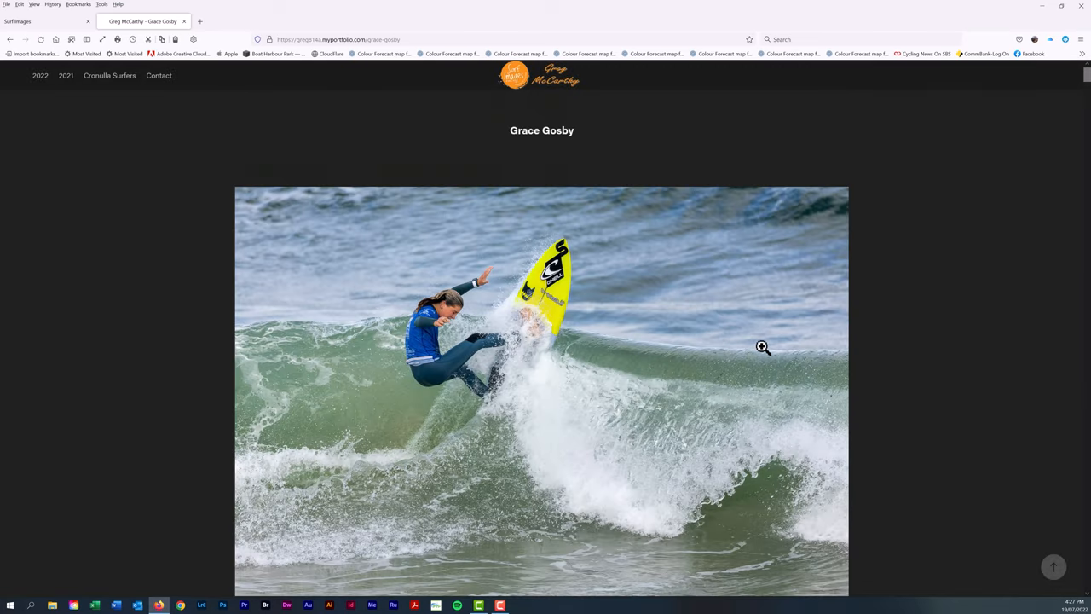
scroll(down, 3)
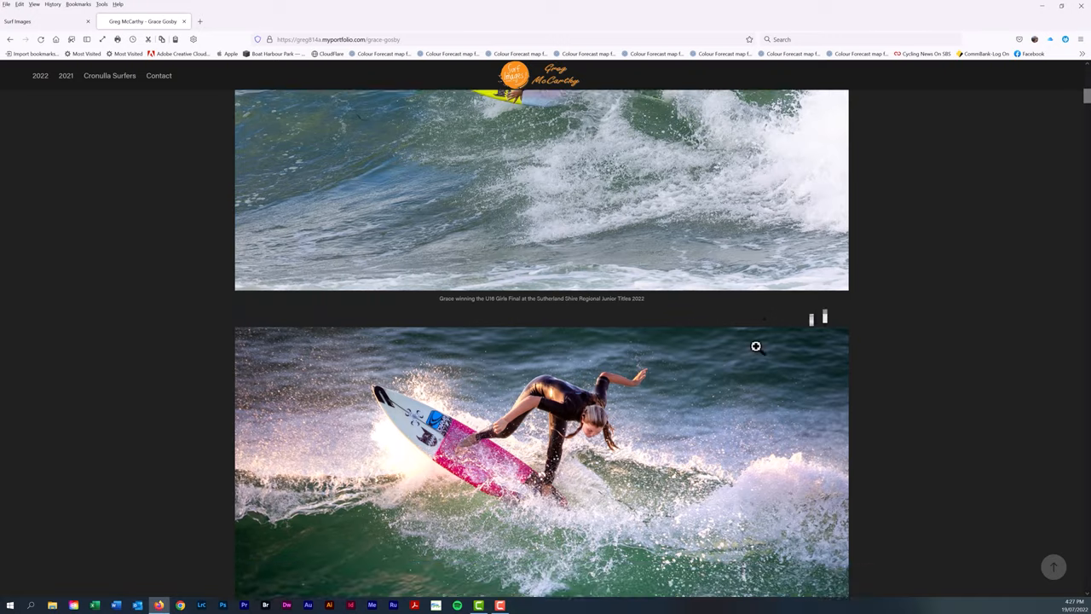
scroll(down, 3)
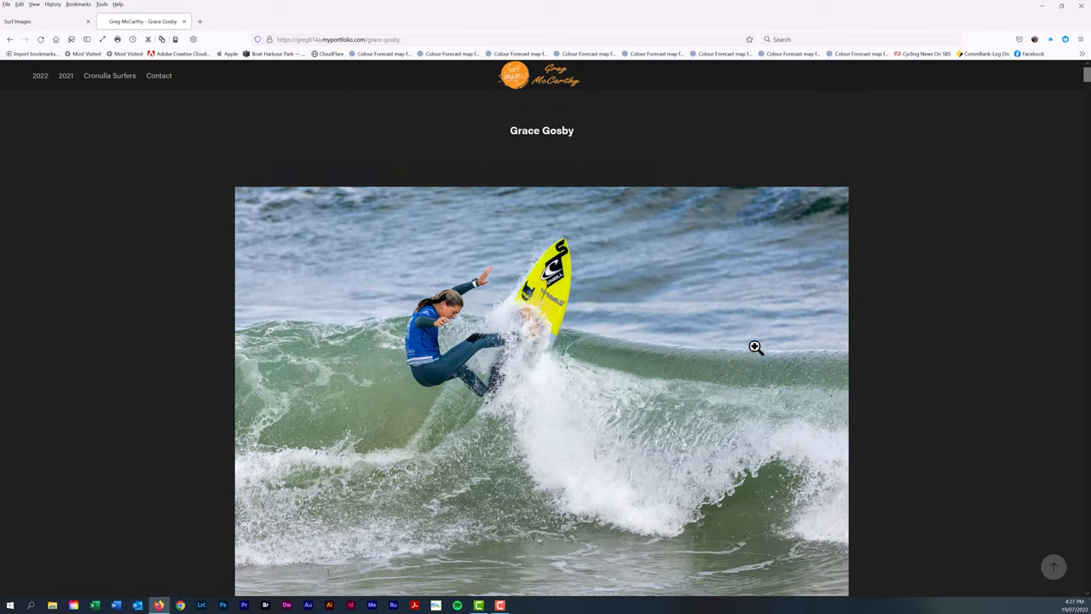
click(753, 346)
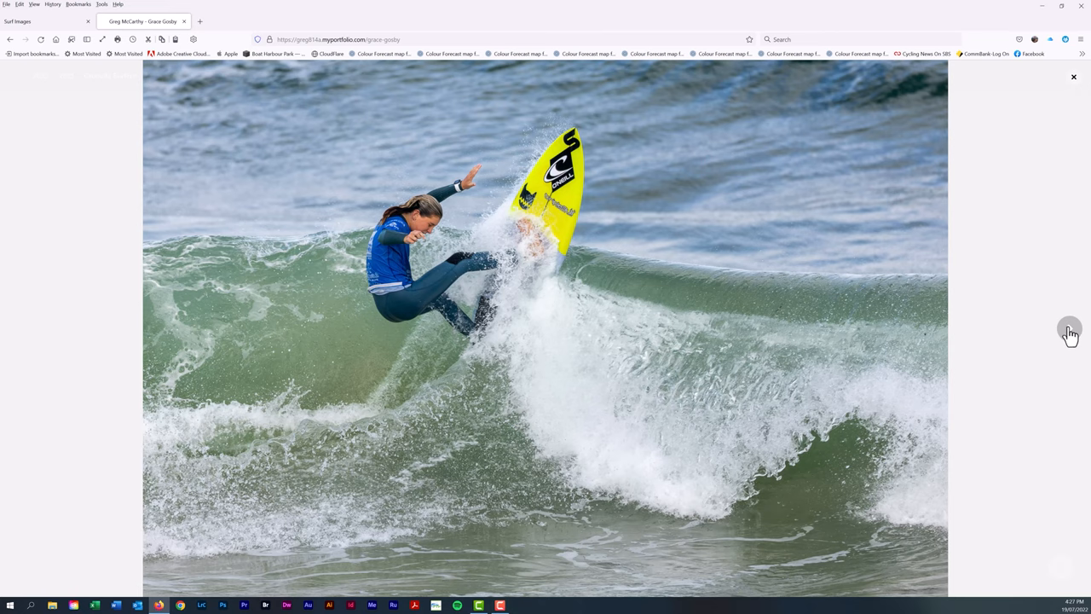
click(1071, 332)
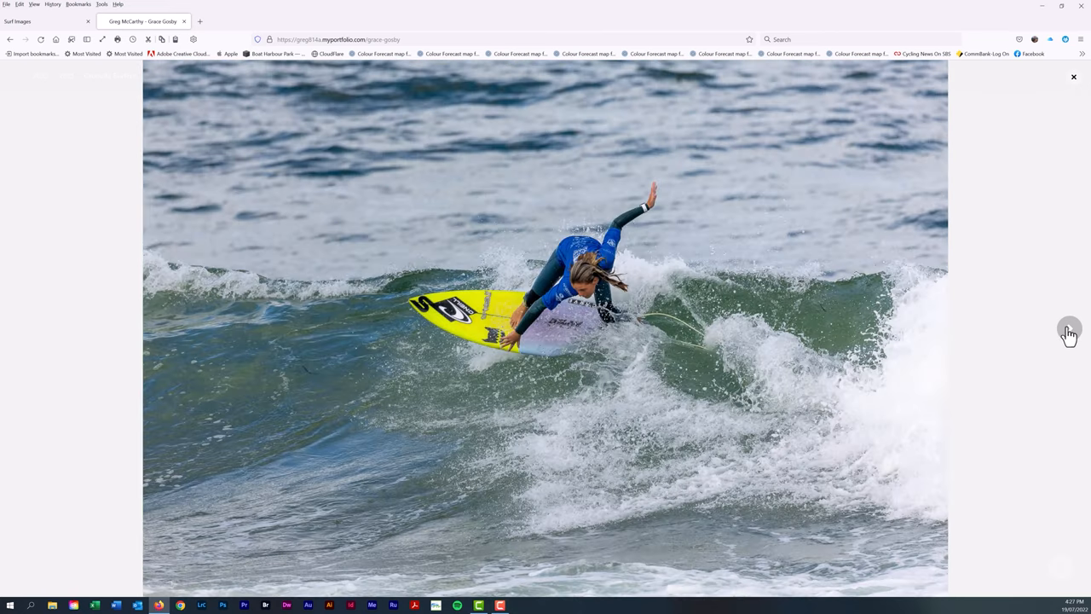
click(1068, 333)
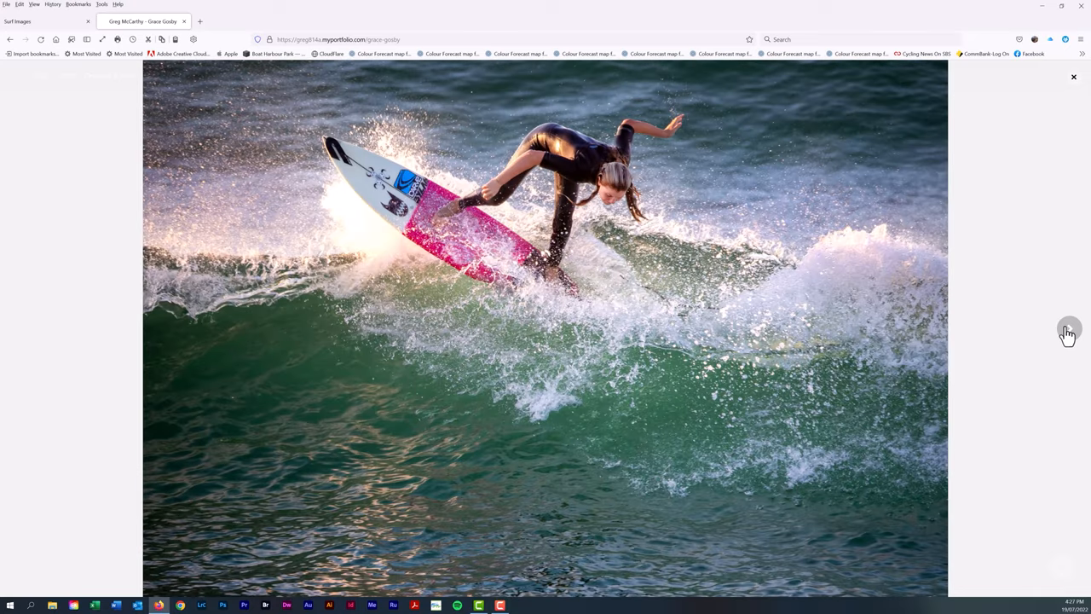
click(1067, 333)
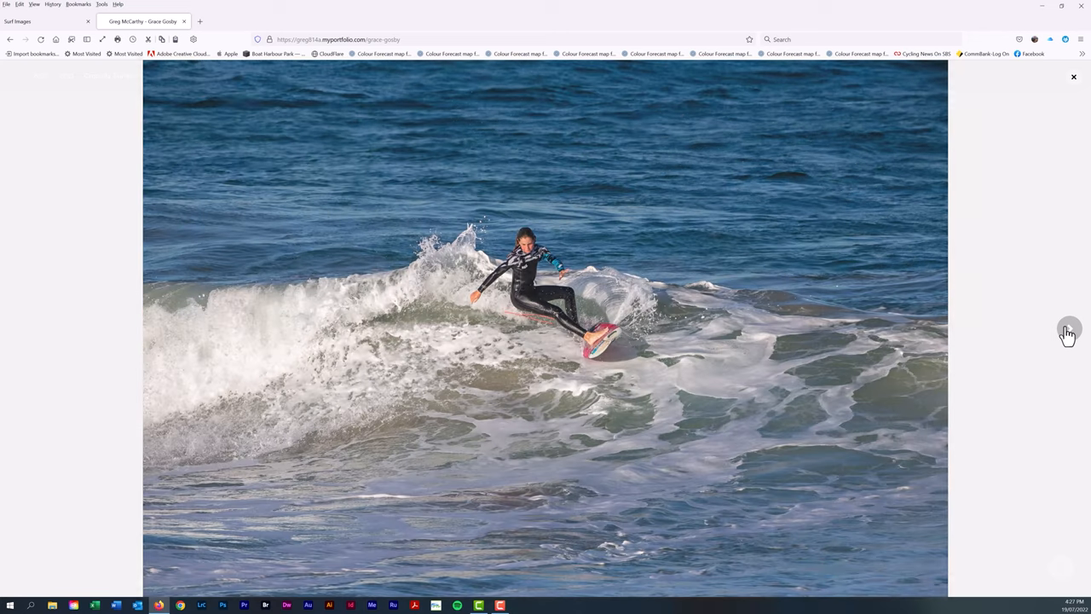
click(1068, 331)
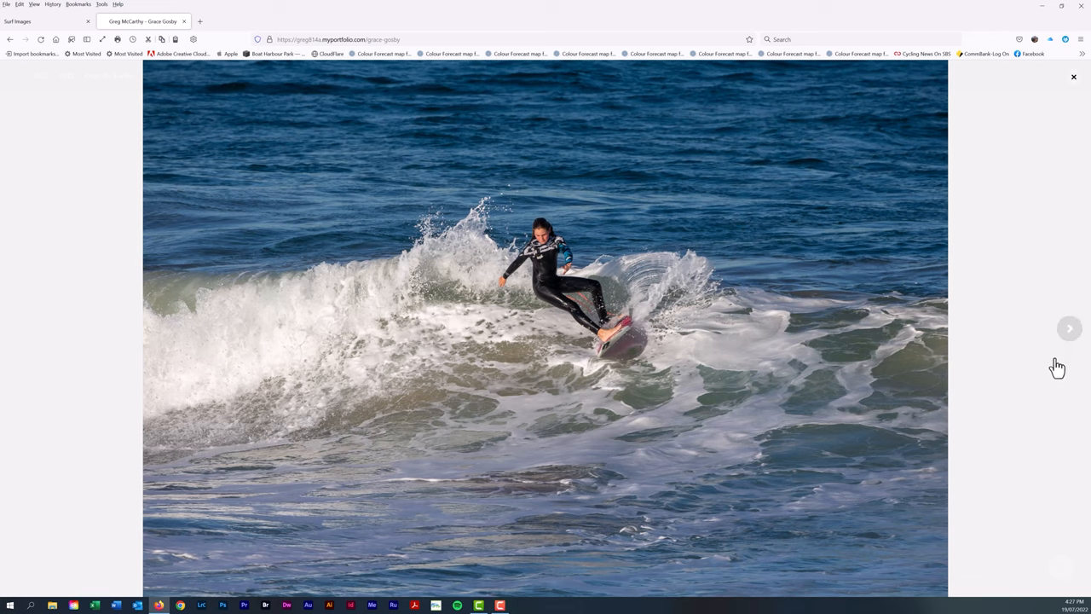
click(1069, 327)
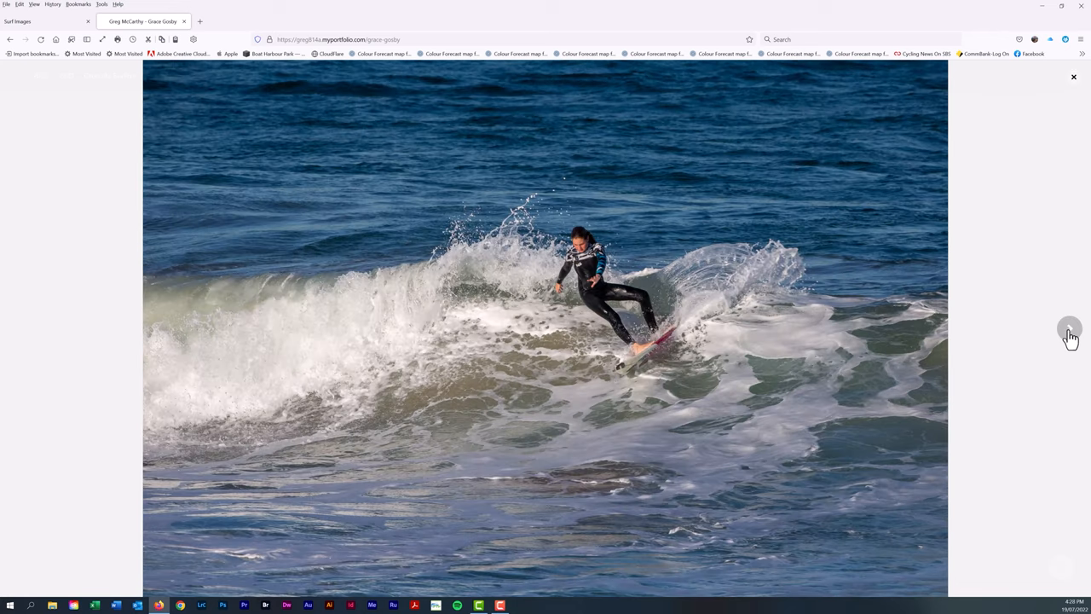
click(1071, 328)
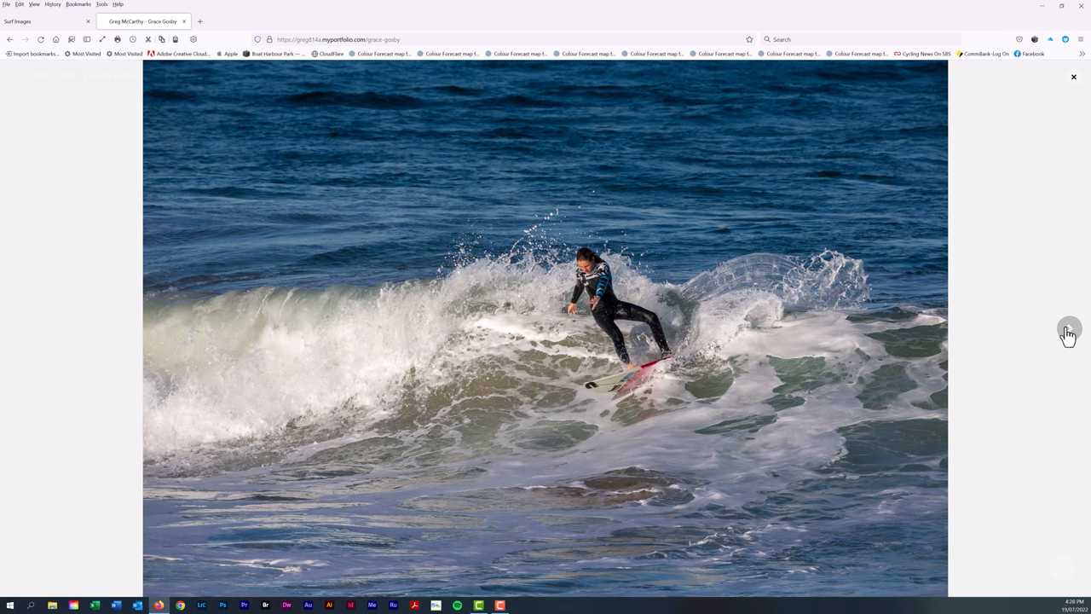
mouse_move(22, 331)
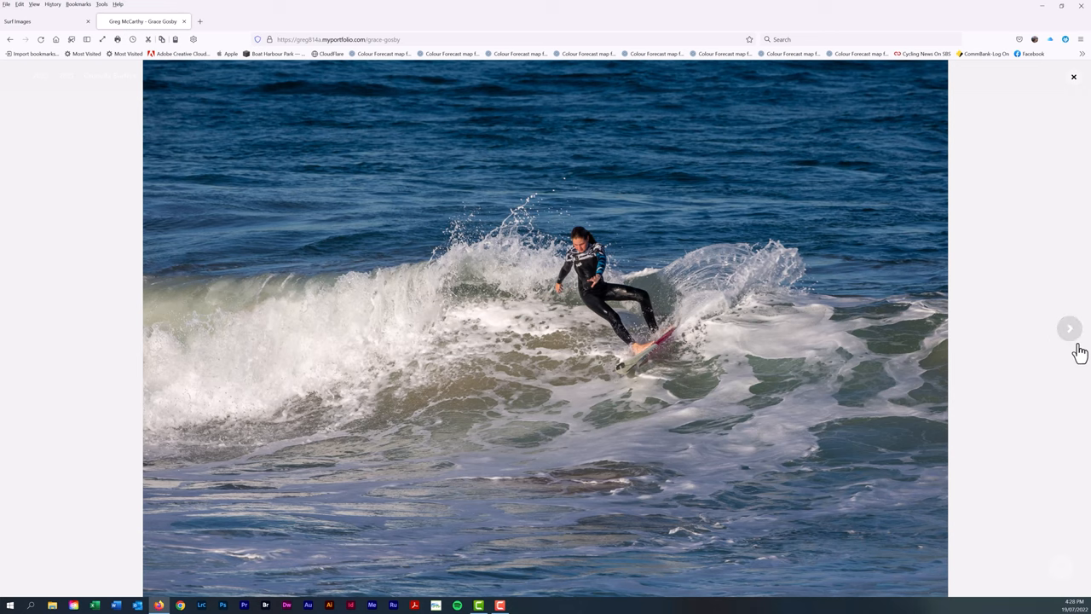
mouse_move(1071, 332)
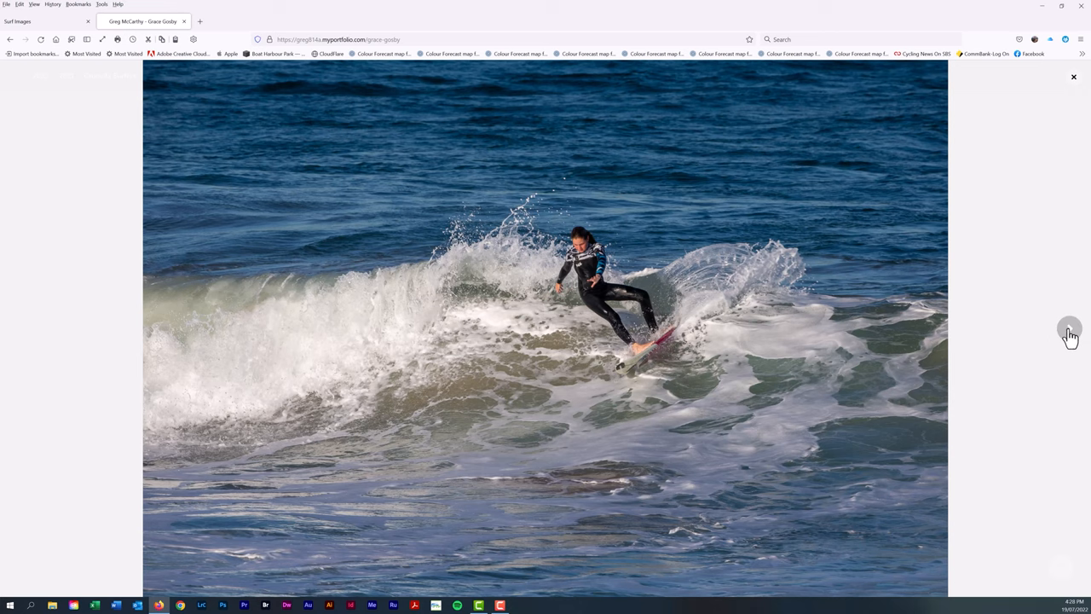
click(1071, 333)
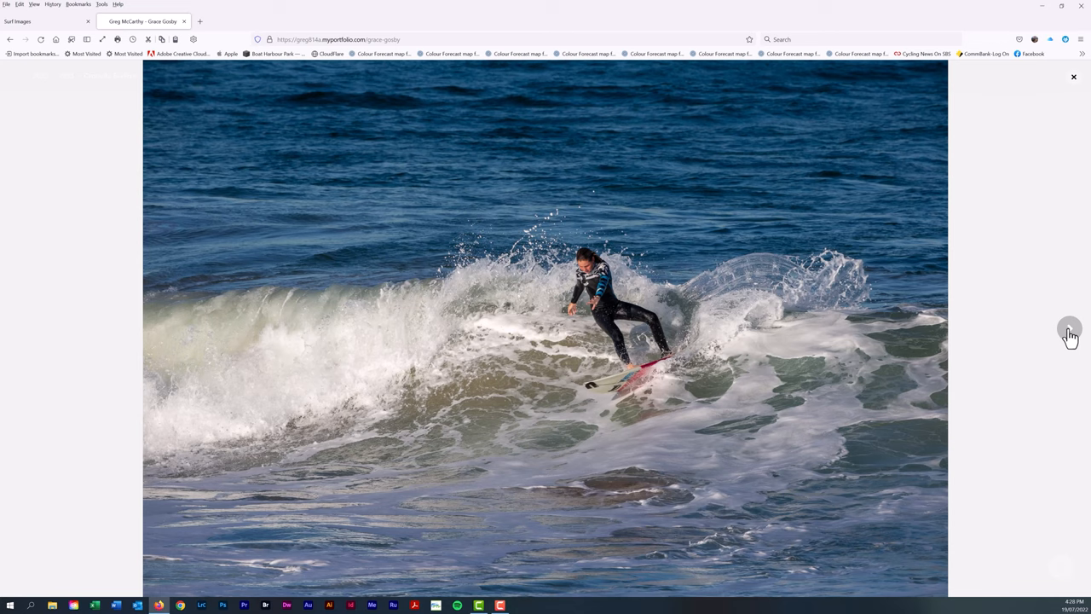
click(1071, 327)
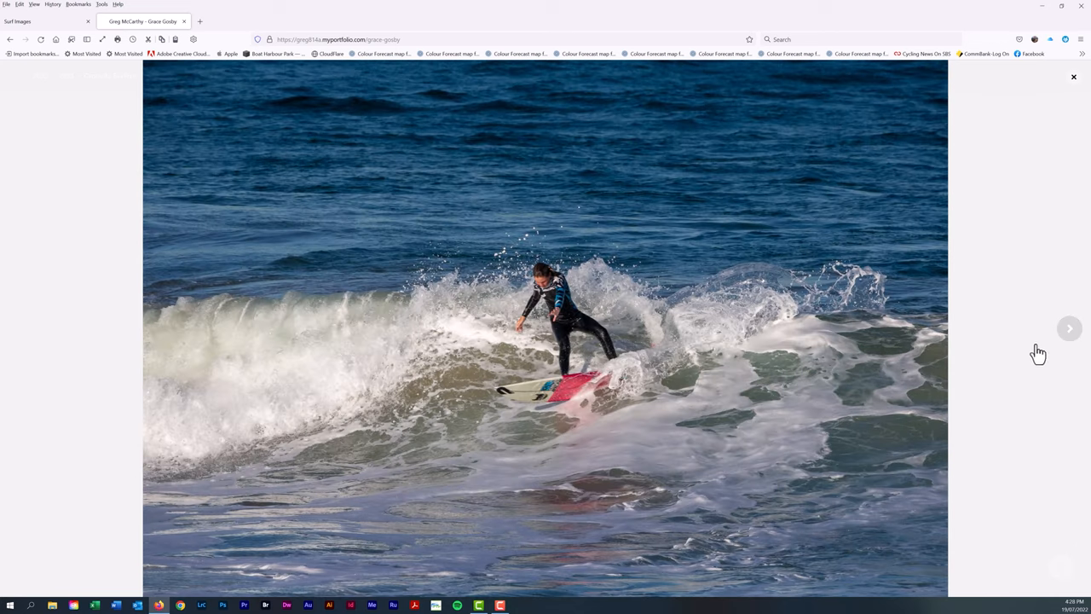
mouse_move(1071, 331)
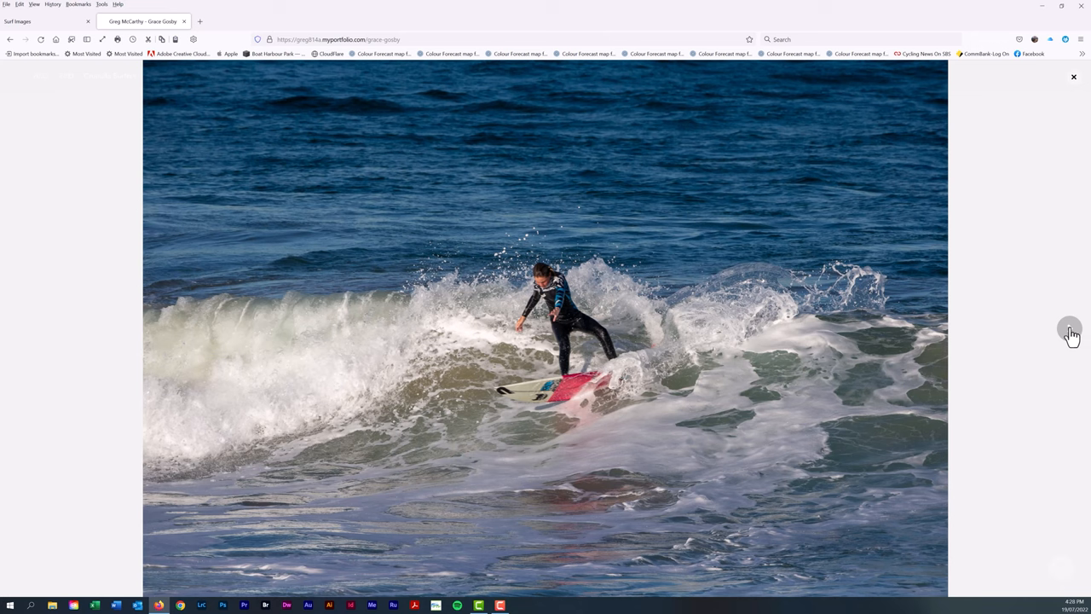
click(1071, 331)
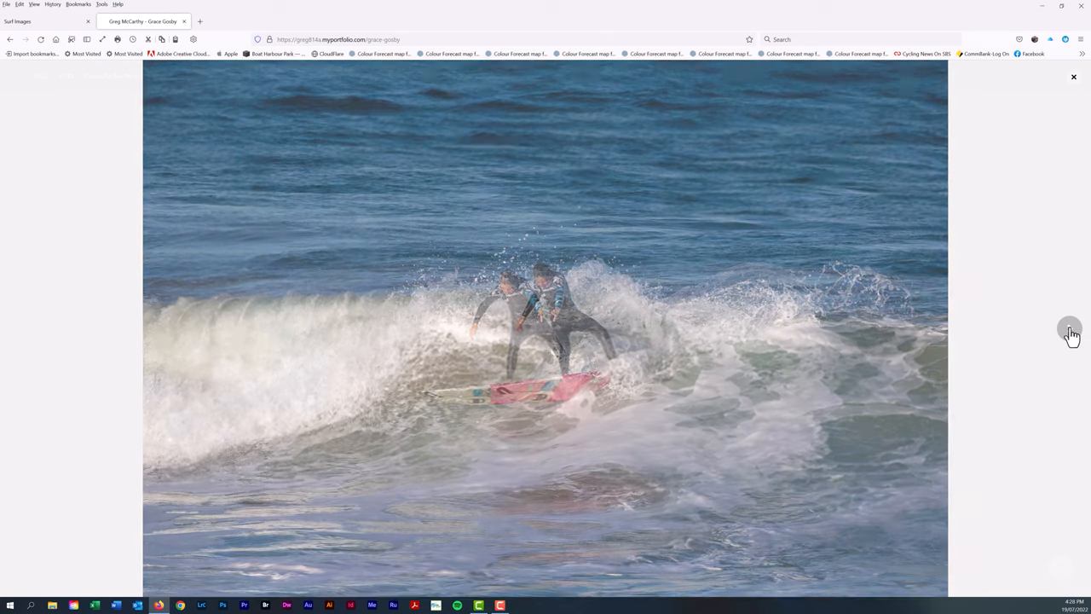
click(1071, 331)
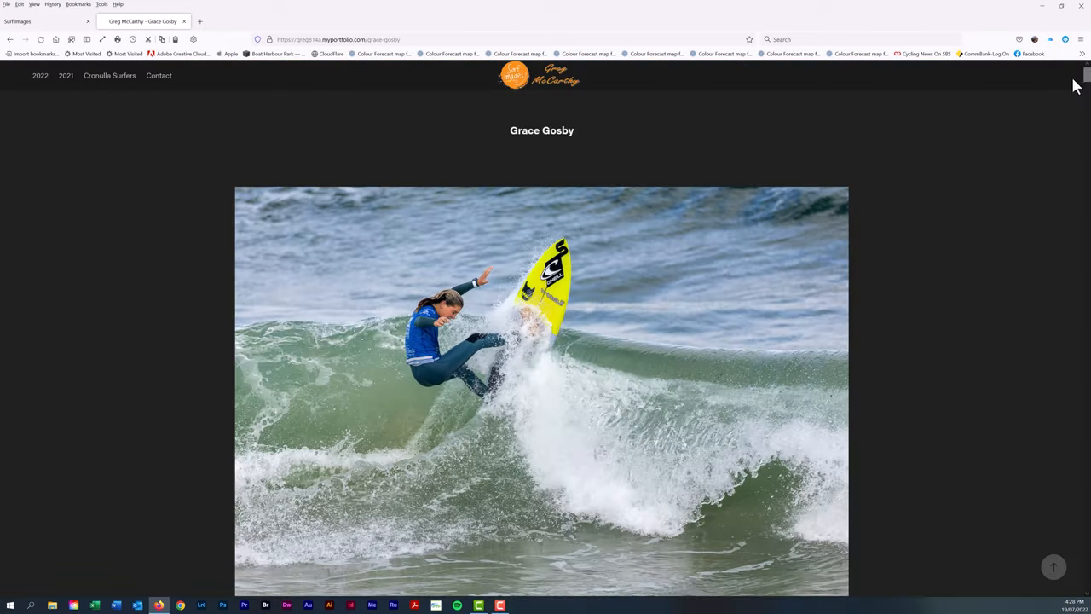
mouse_move(109, 75)
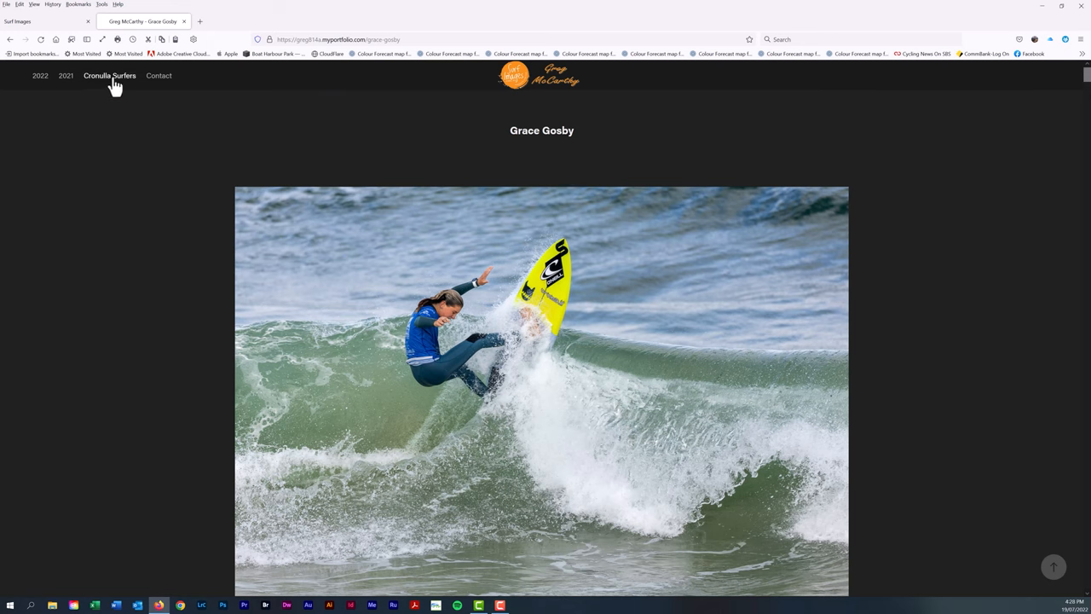
click(109, 75)
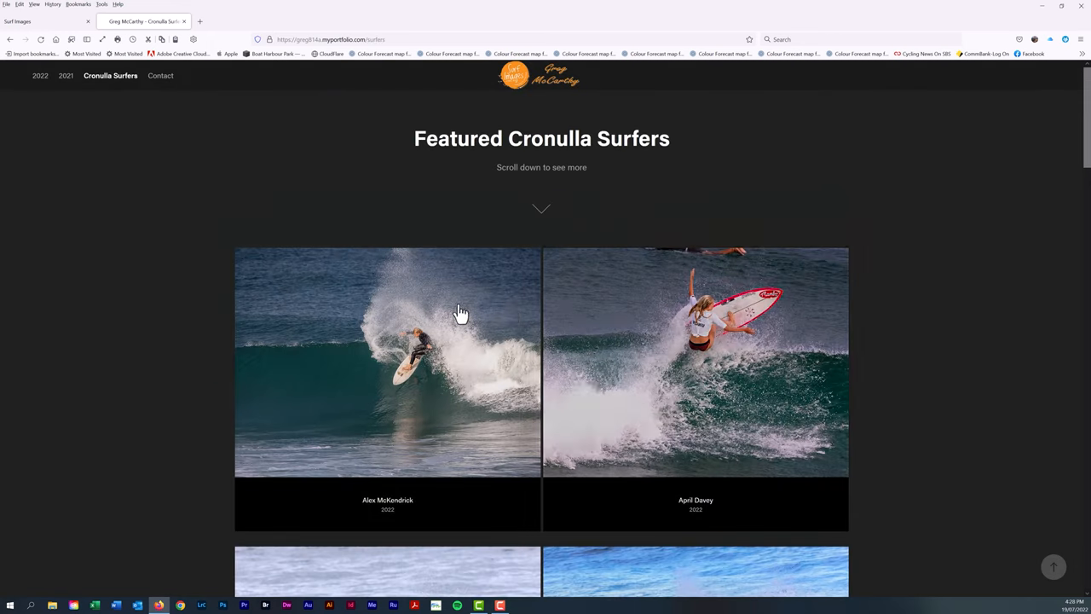
click(387, 361)
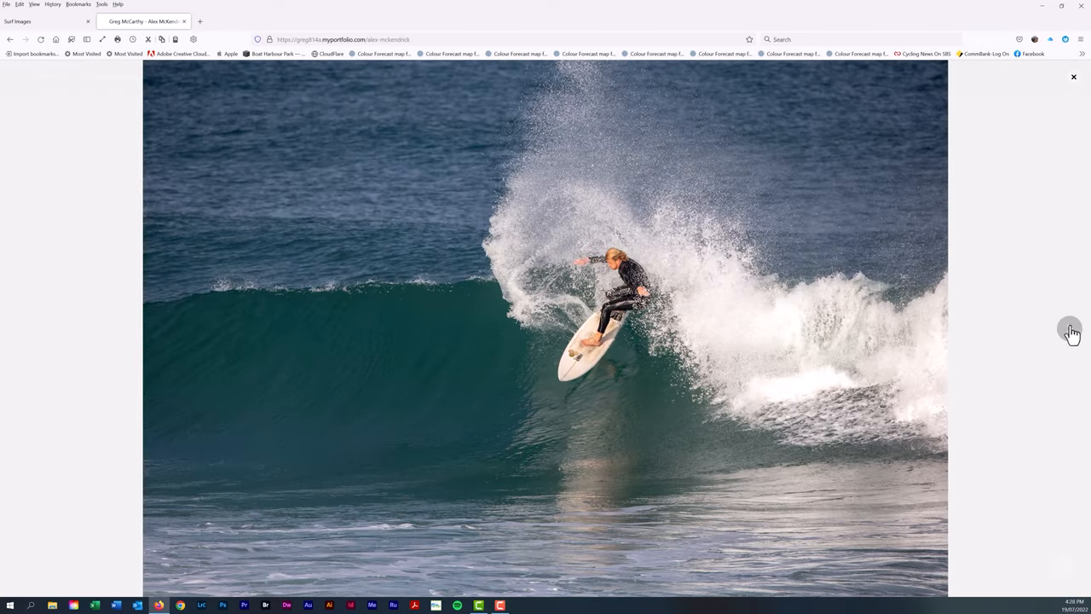
click(1071, 331)
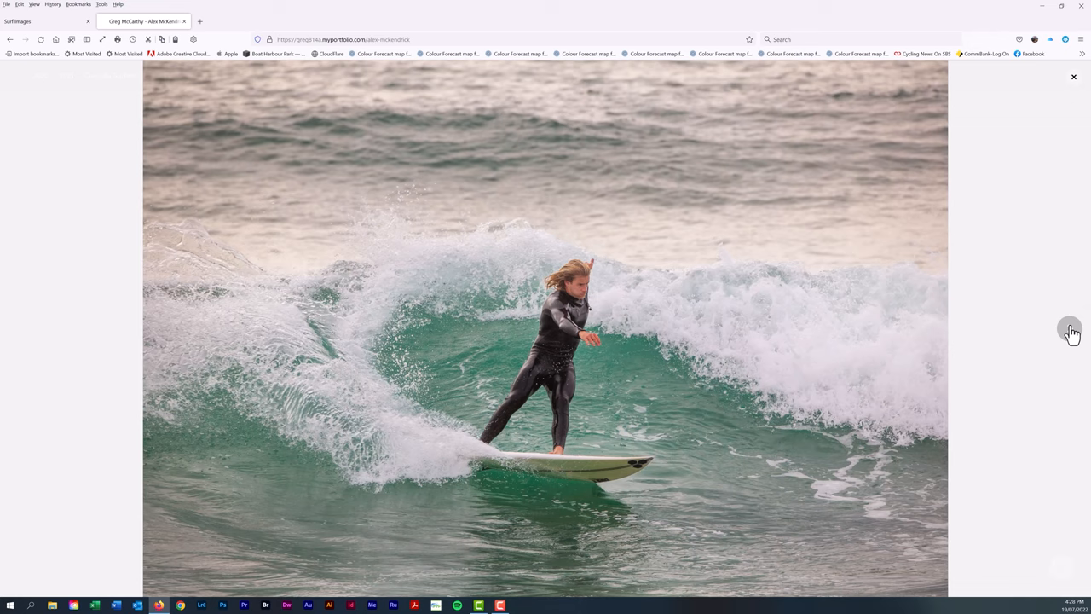
click(1071, 331)
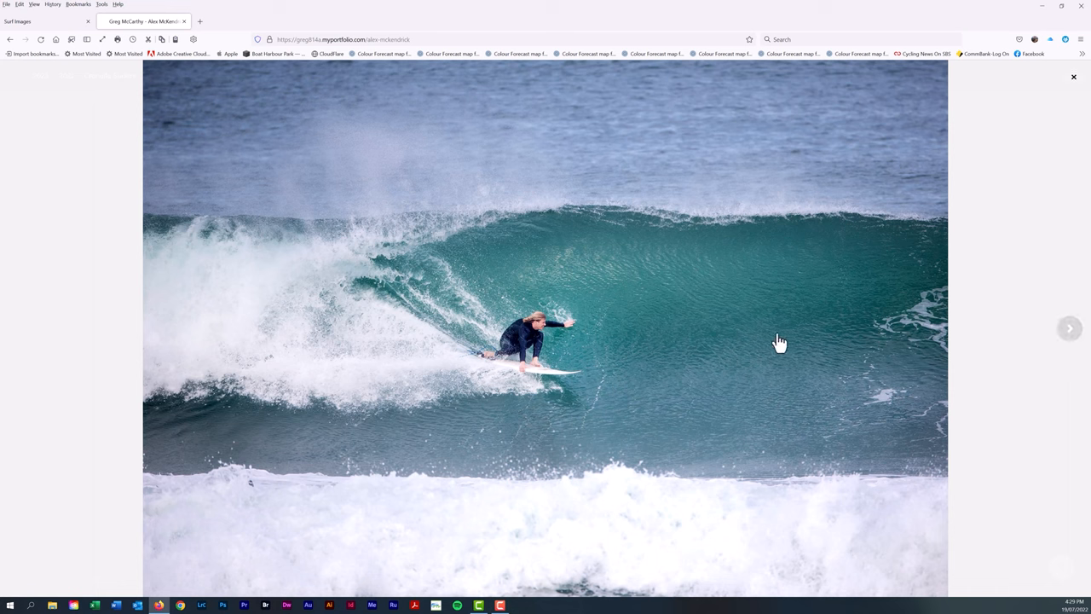
mouse_move(842, 314)
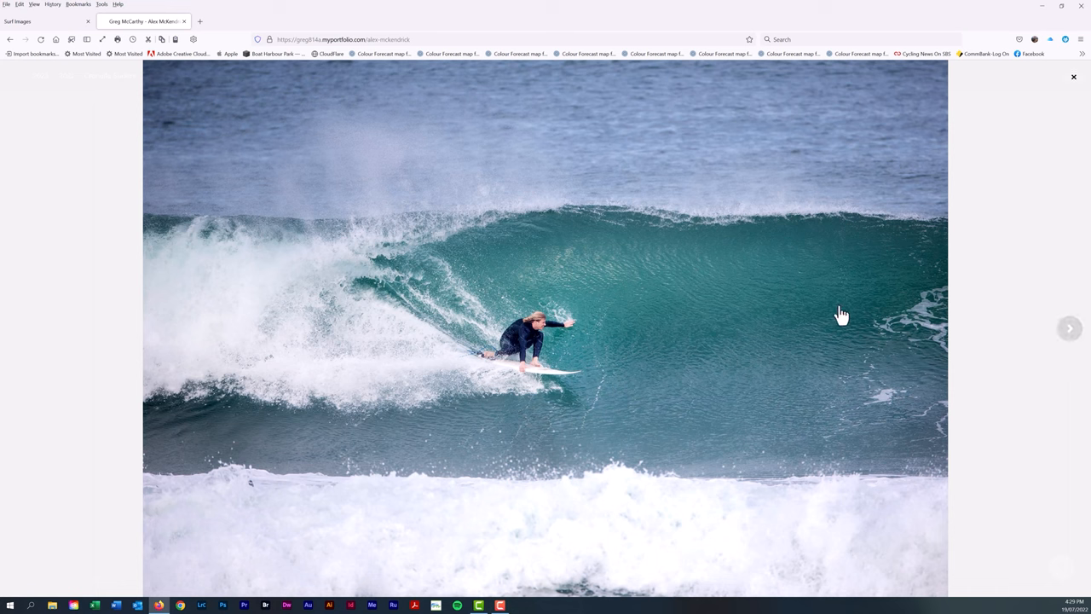
mouse_move(740, 338)
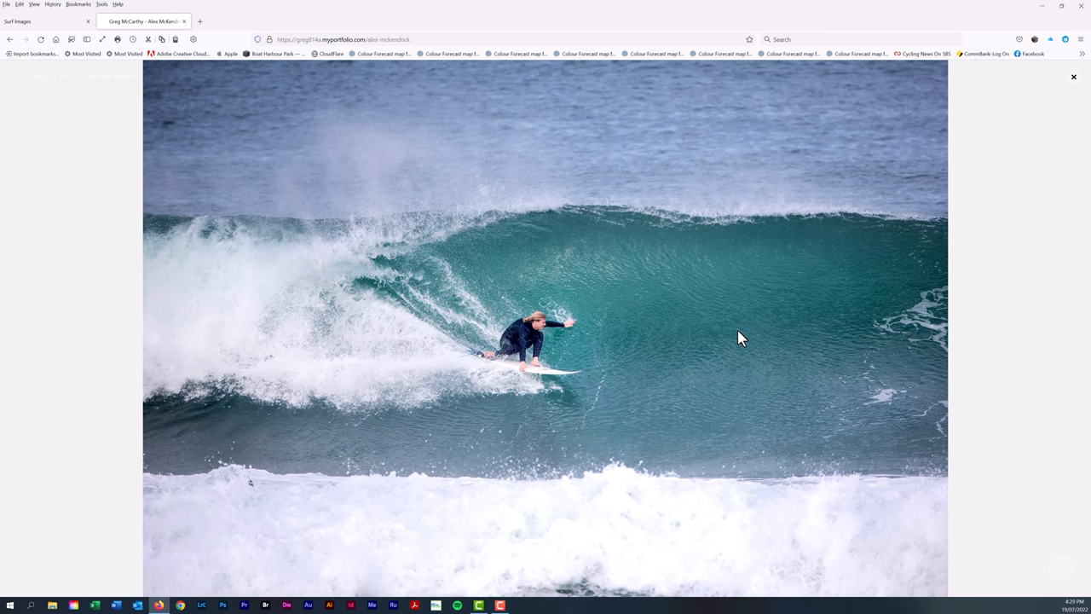
mouse_move(1071, 327)
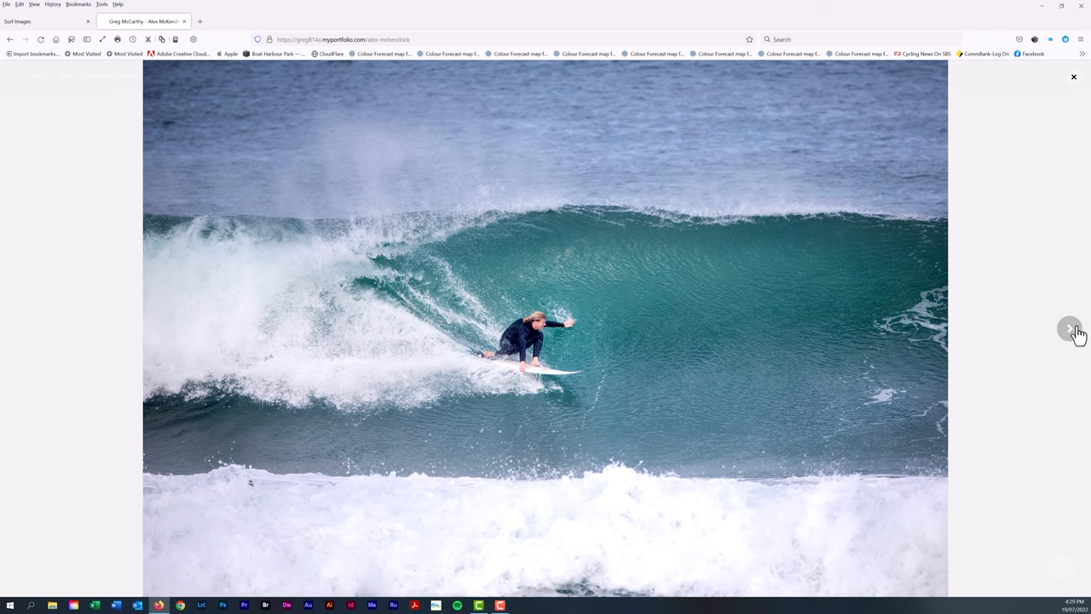
click(1071, 327)
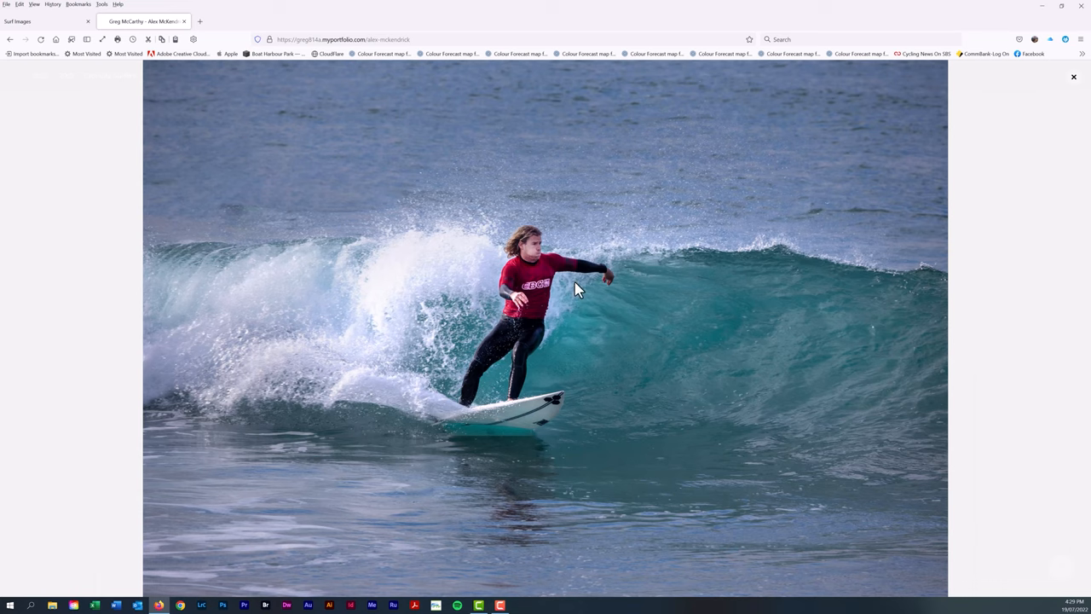
mouse_move(1074, 82)
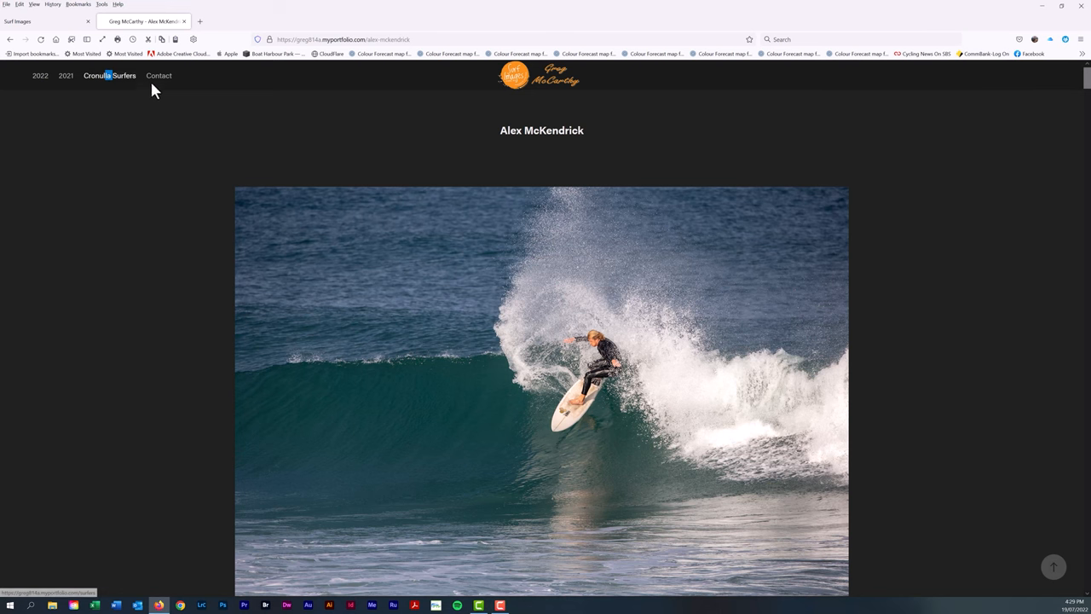
- Return to the featured surfers list and go to the gallery of the surfer on the red board
click(109, 75)
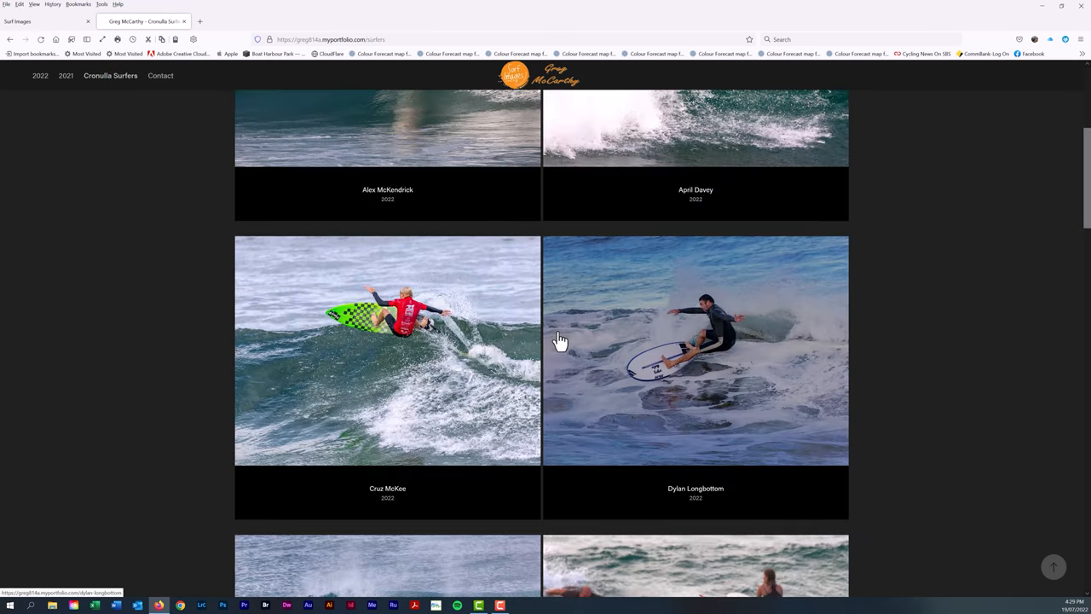
scroll(down, 3)
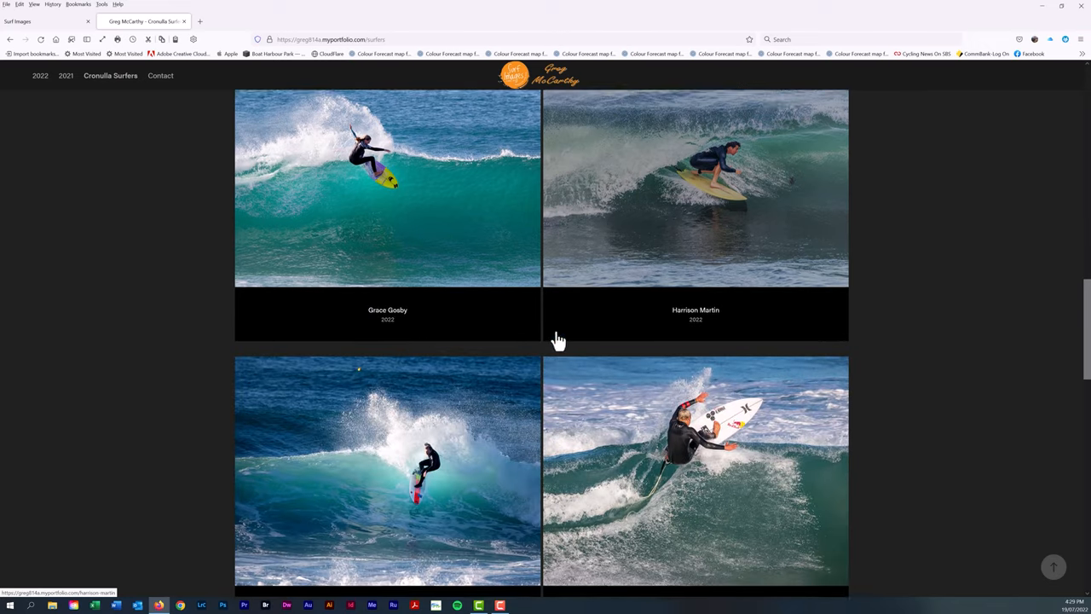
scroll(down, 3)
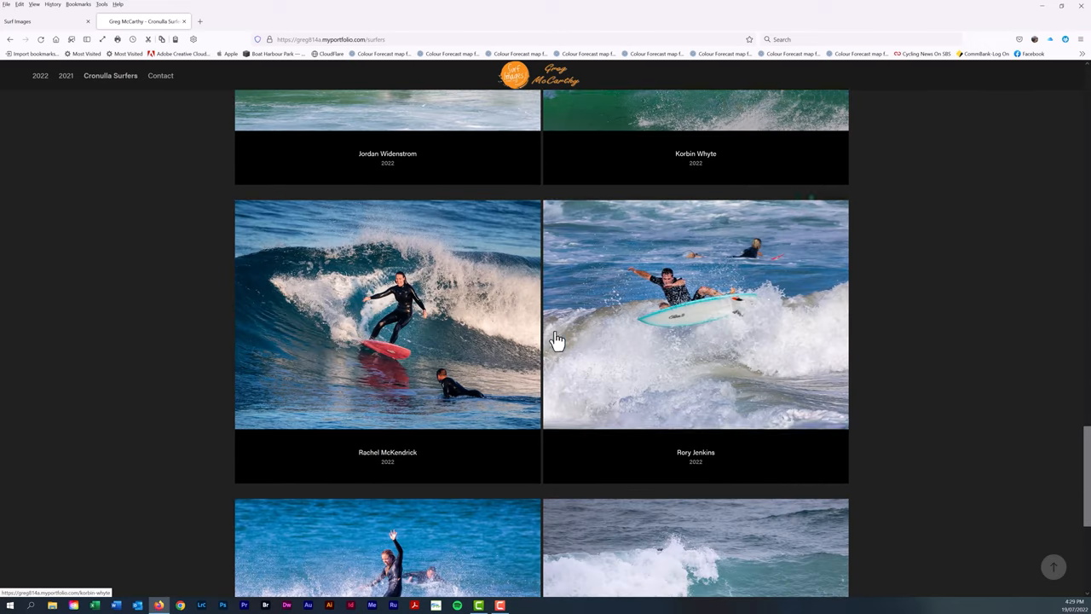
click(387, 314)
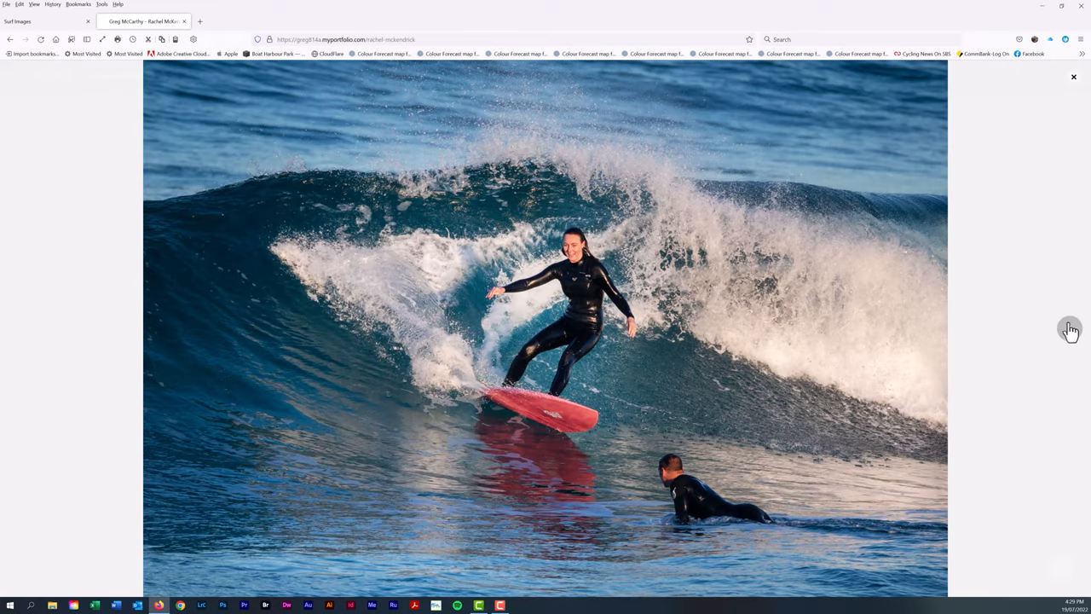
- Advance through eight of that surfer's photos in the full-size slideshow
click(1071, 331)
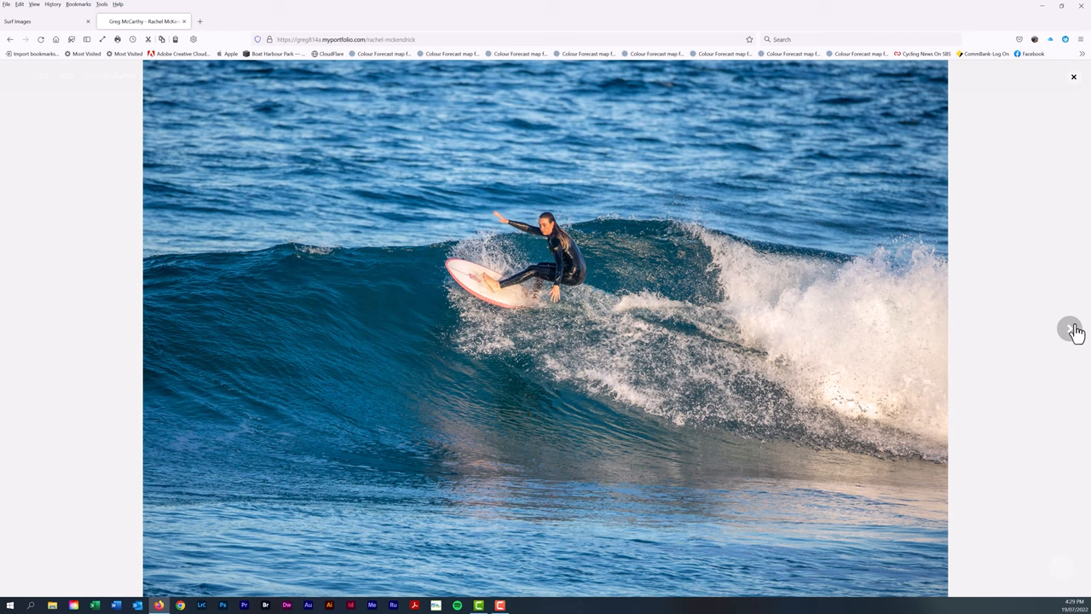
click(1073, 329)
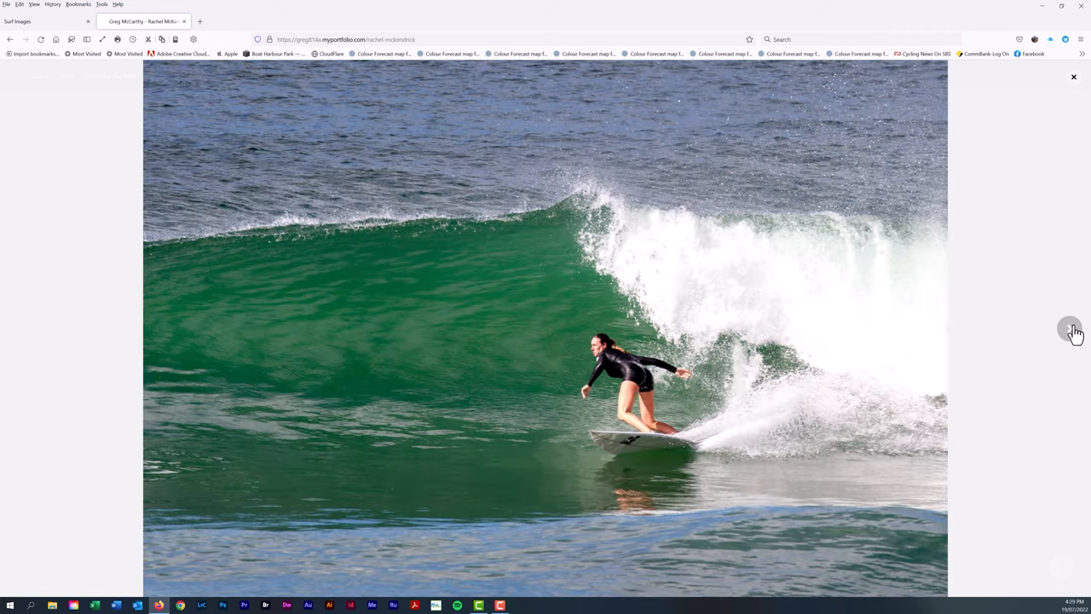
click(1070, 331)
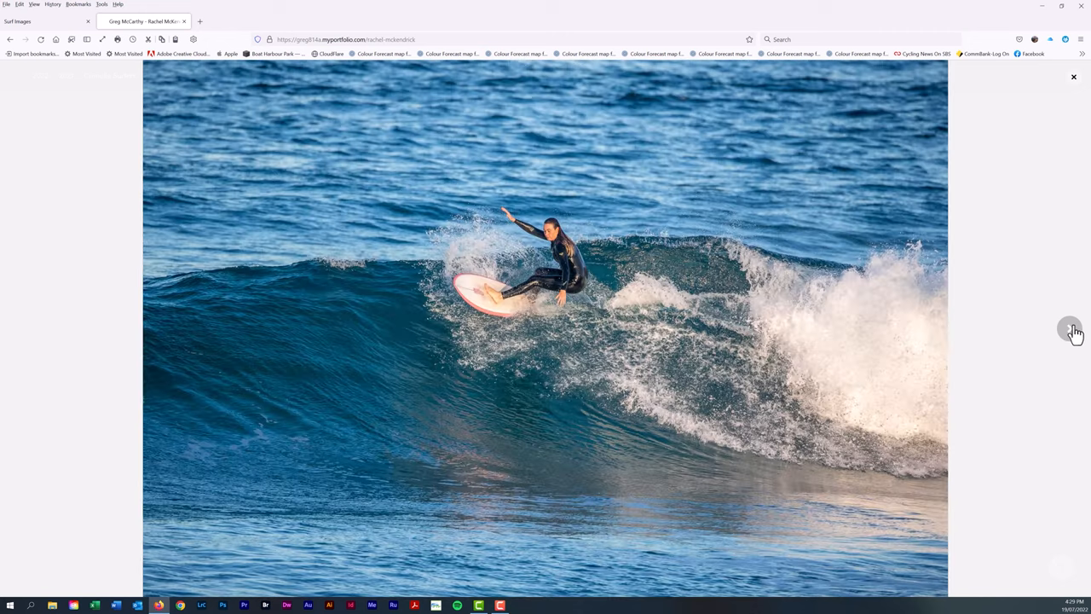
click(1071, 331)
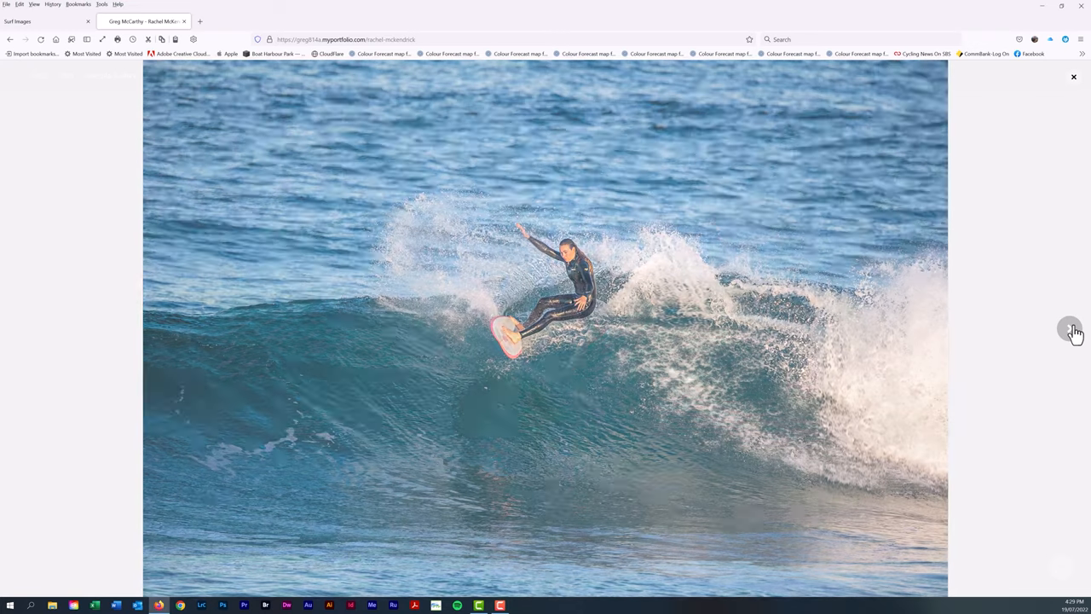
click(1071, 331)
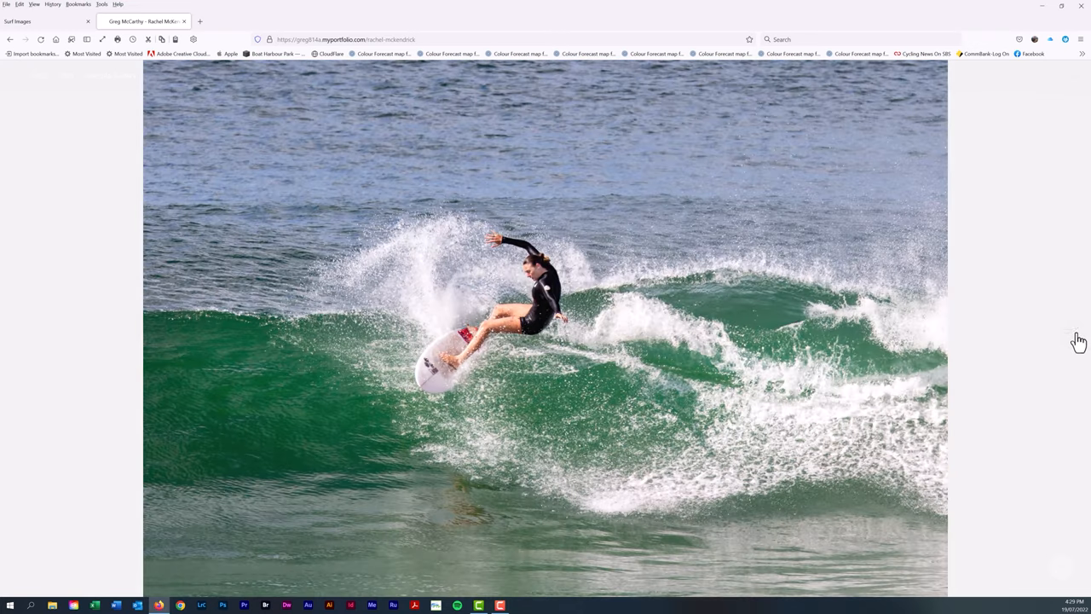
click(1071, 331)
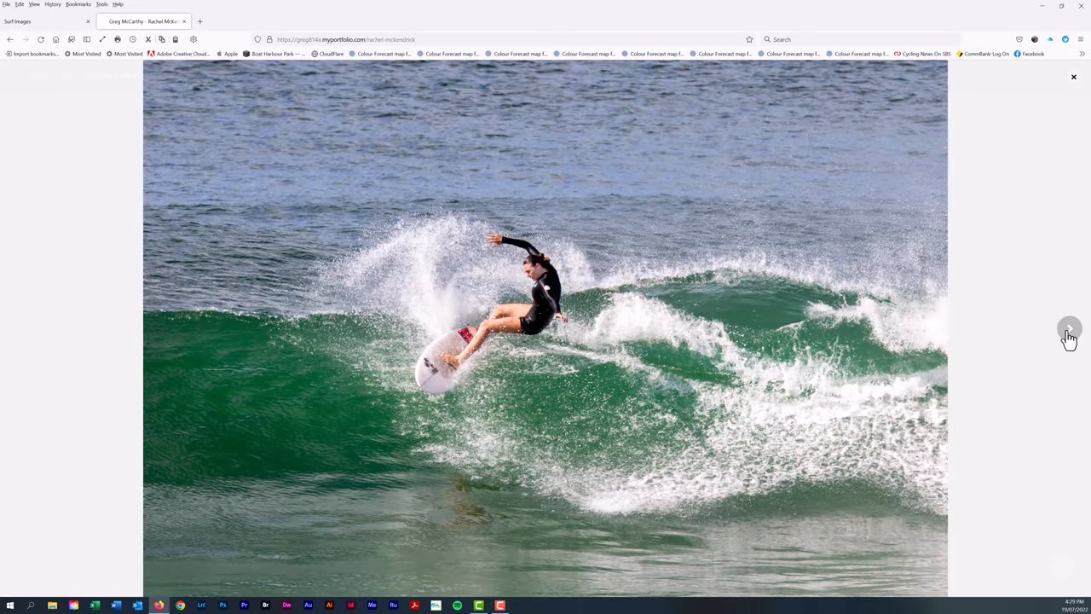
click(1070, 327)
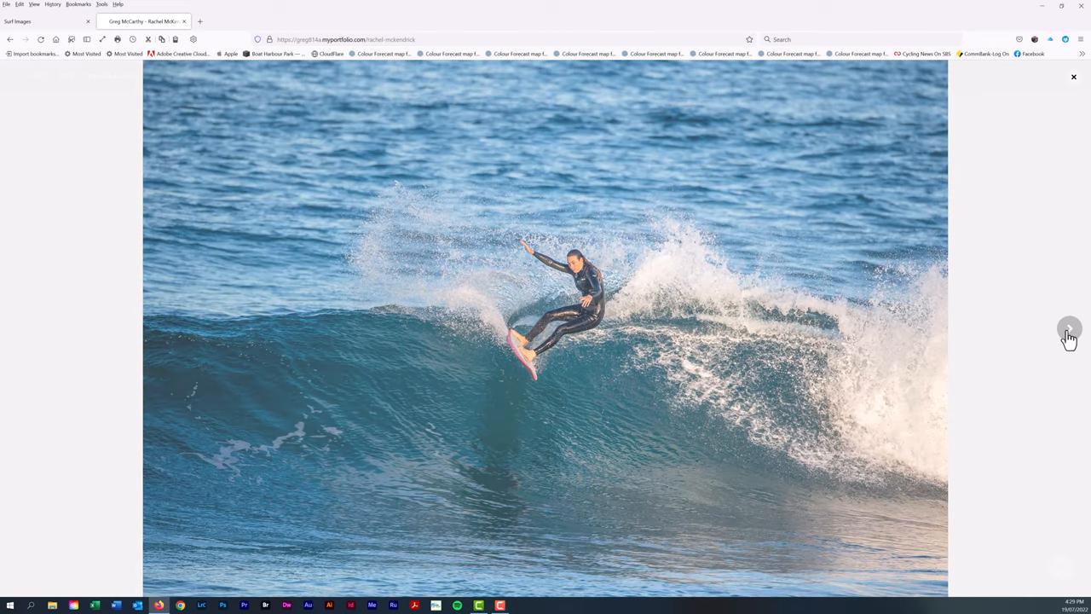
click(1071, 331)
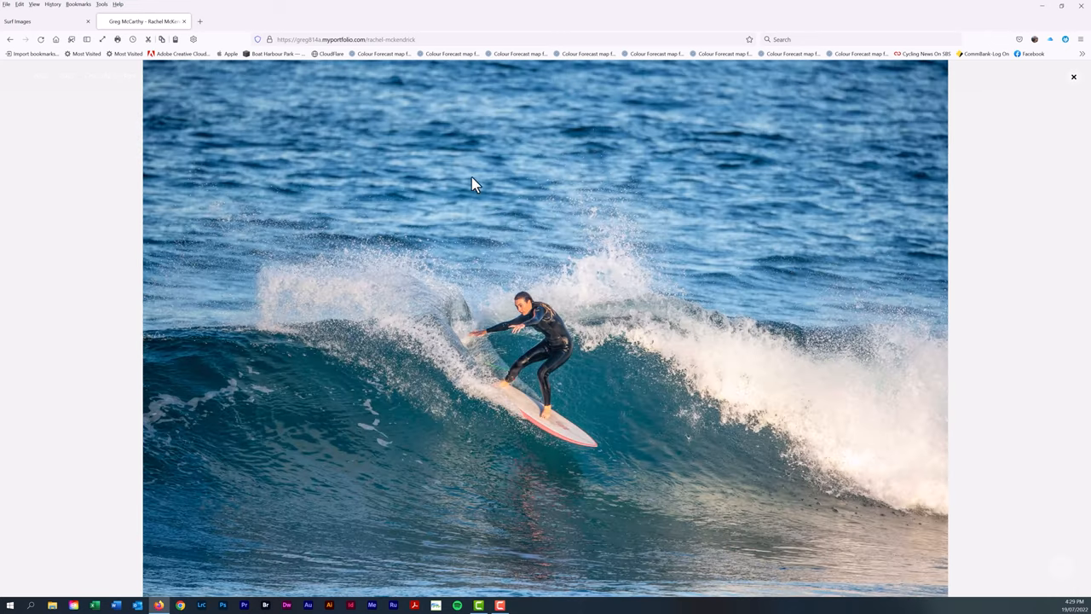
mouse_move(859, 31)
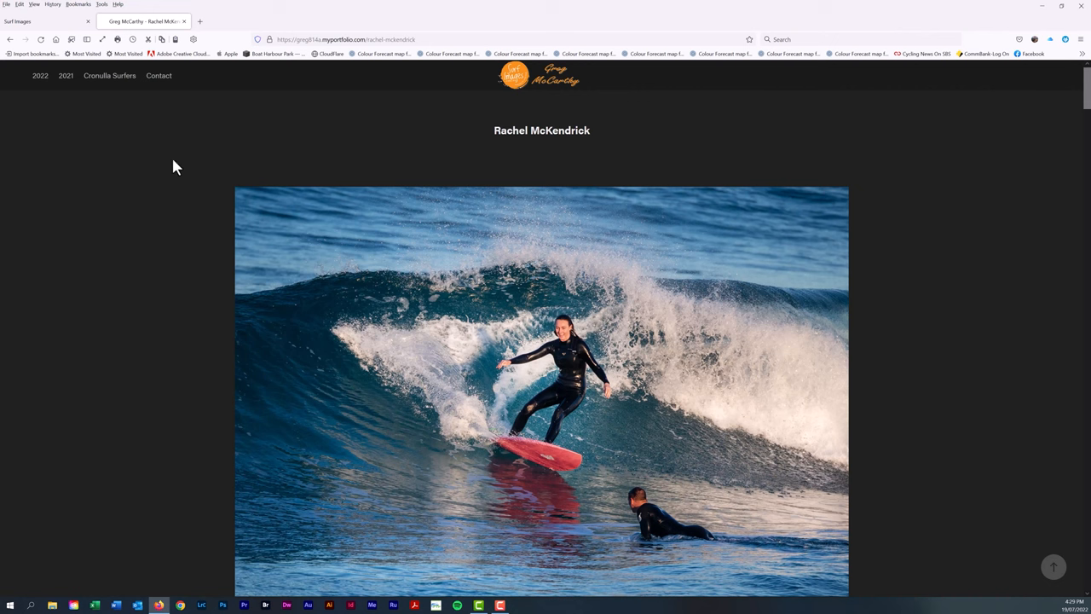
mouse_move(145, 116)
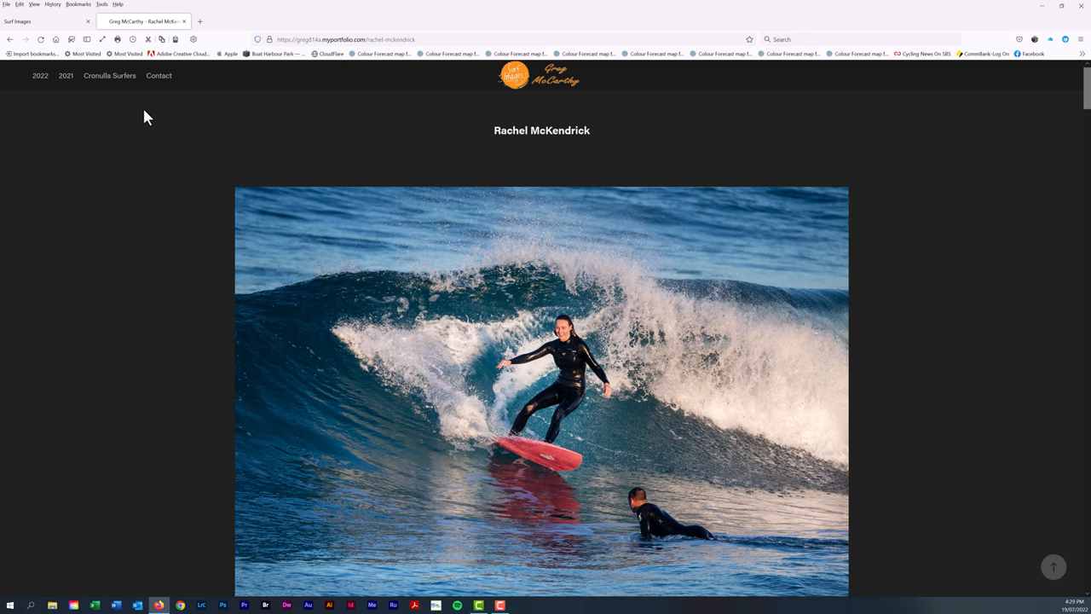
mouse_move(198, 133)
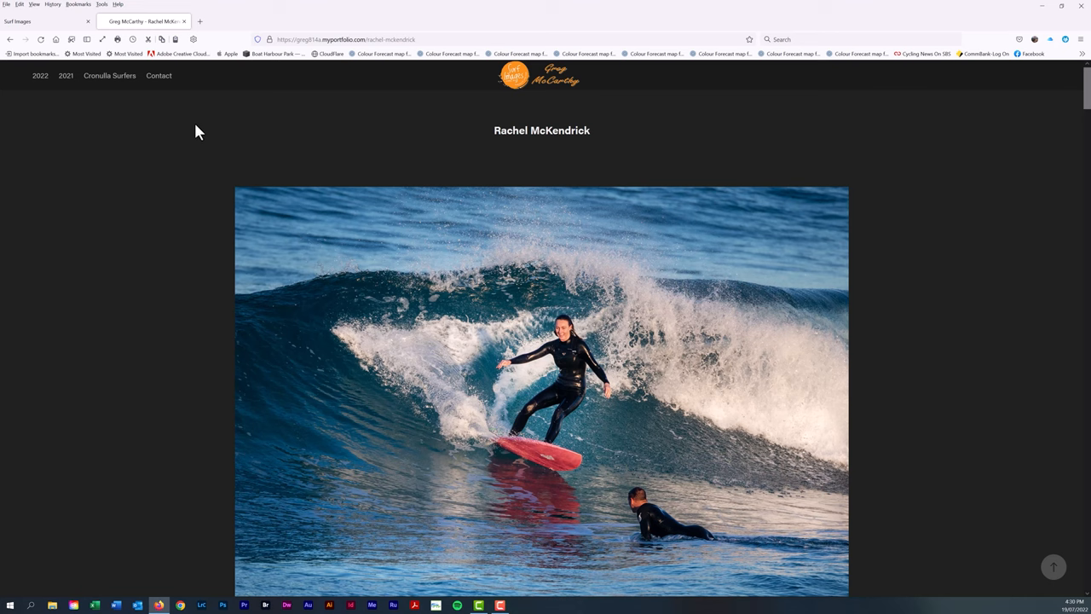
- Return to the featured surfers list, then switch to the Surf Images site
click(109, 75)
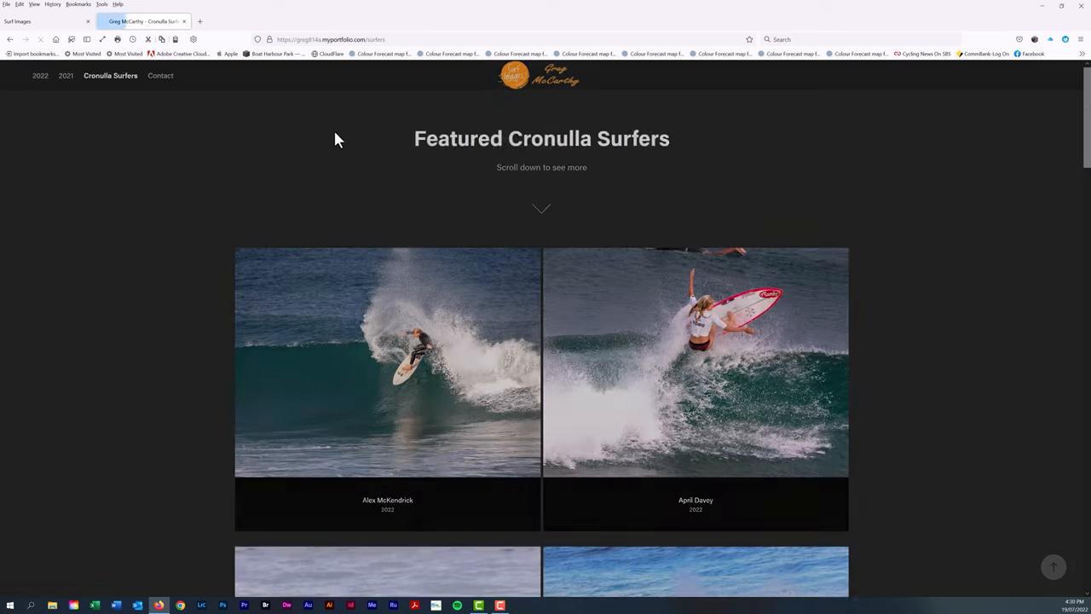
click(42, 21)
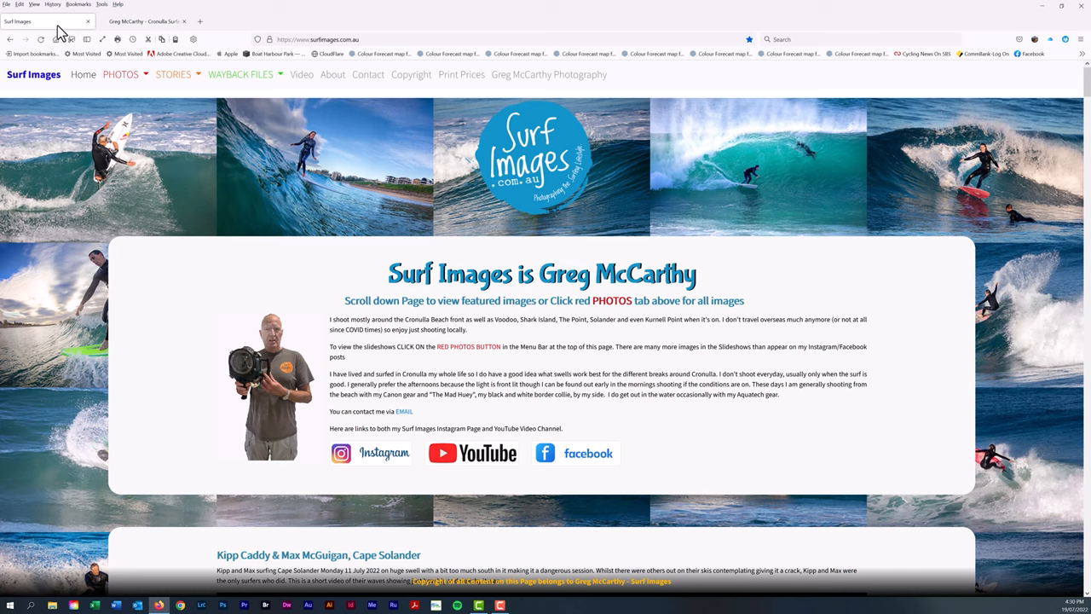
- Move down the homepage to the 'In the Shaping Bay with Pato' board-shaping story
scroll(down, 3)
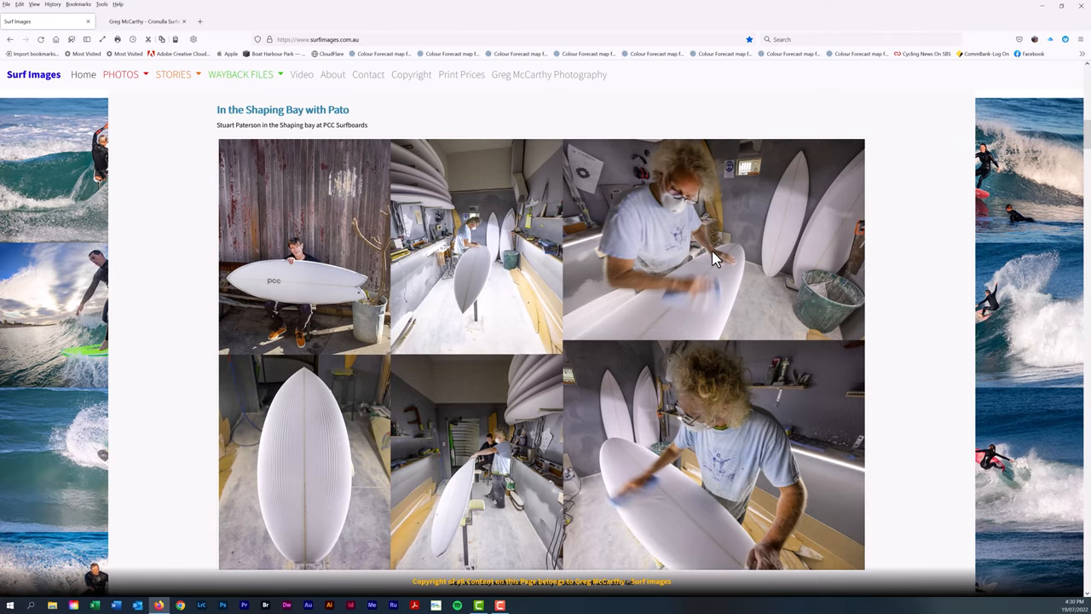
scroll(down, 3)
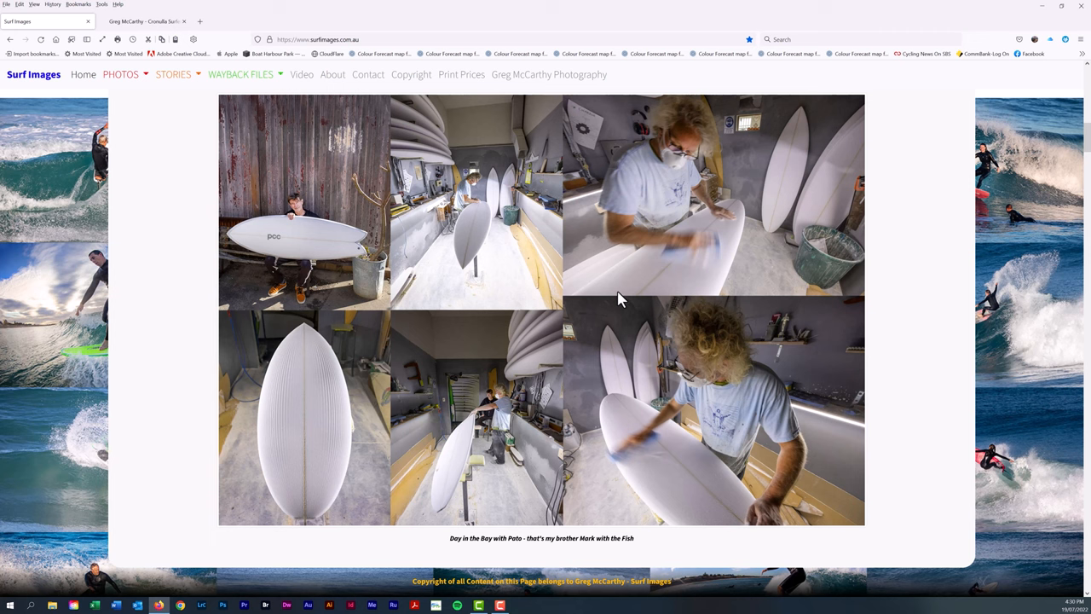
mouse_move(627, 290)
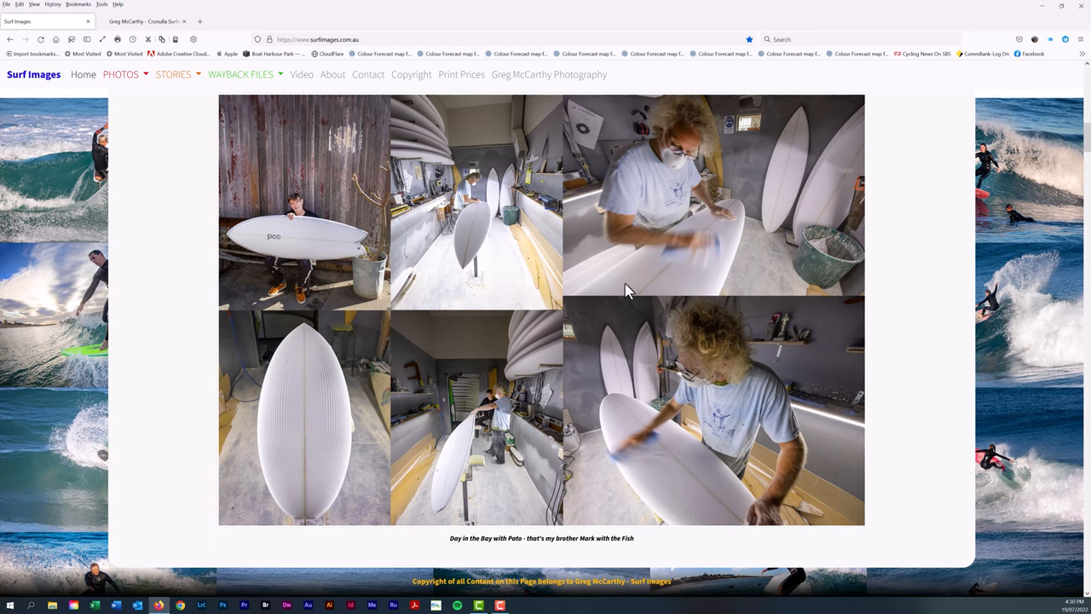